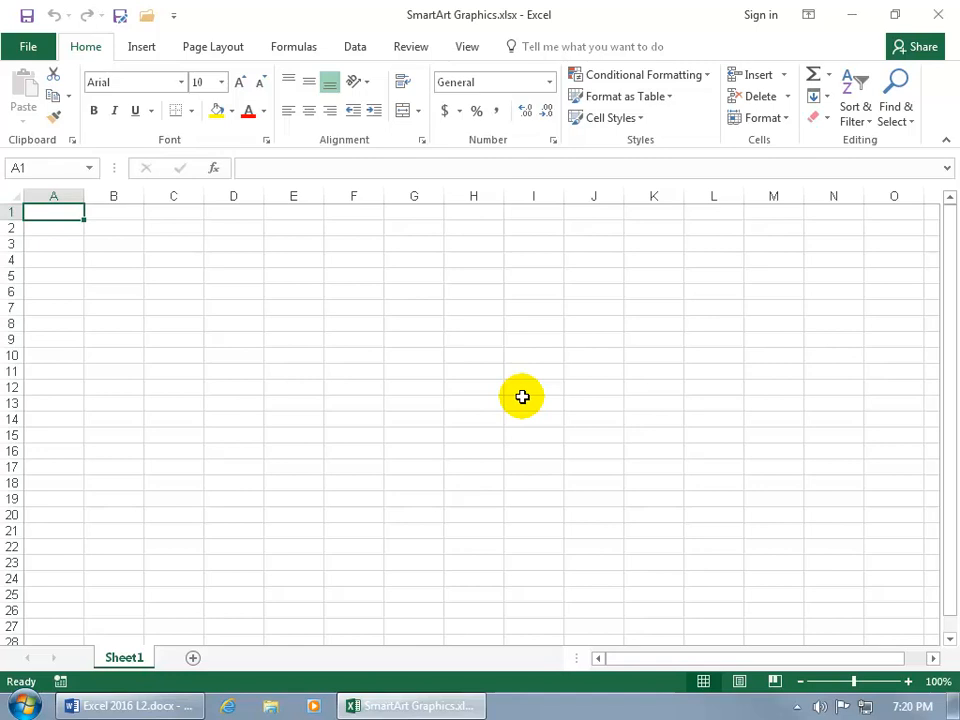
pyautogui.moveTo(458, 343)
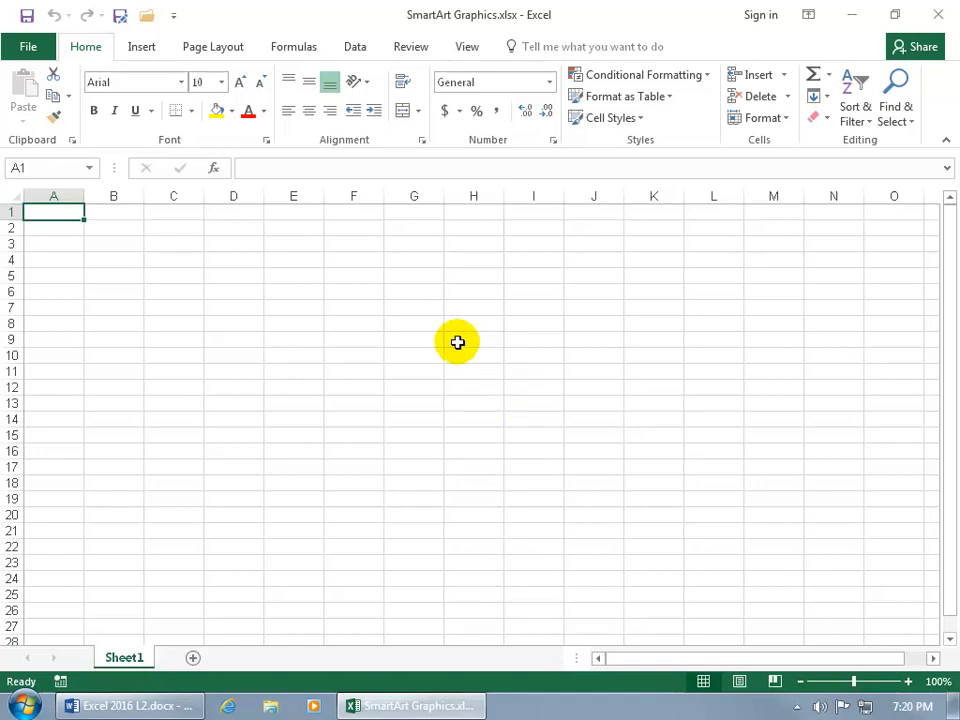
pyautogui.moveTo(458, 387)
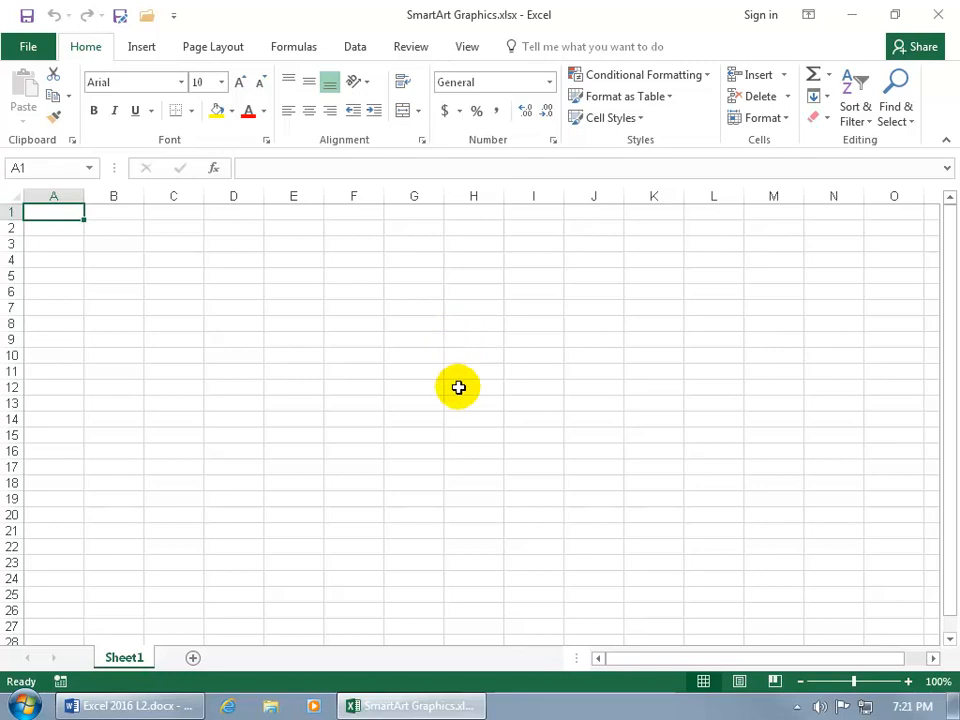
pyautogui.moveTo(403, 490)
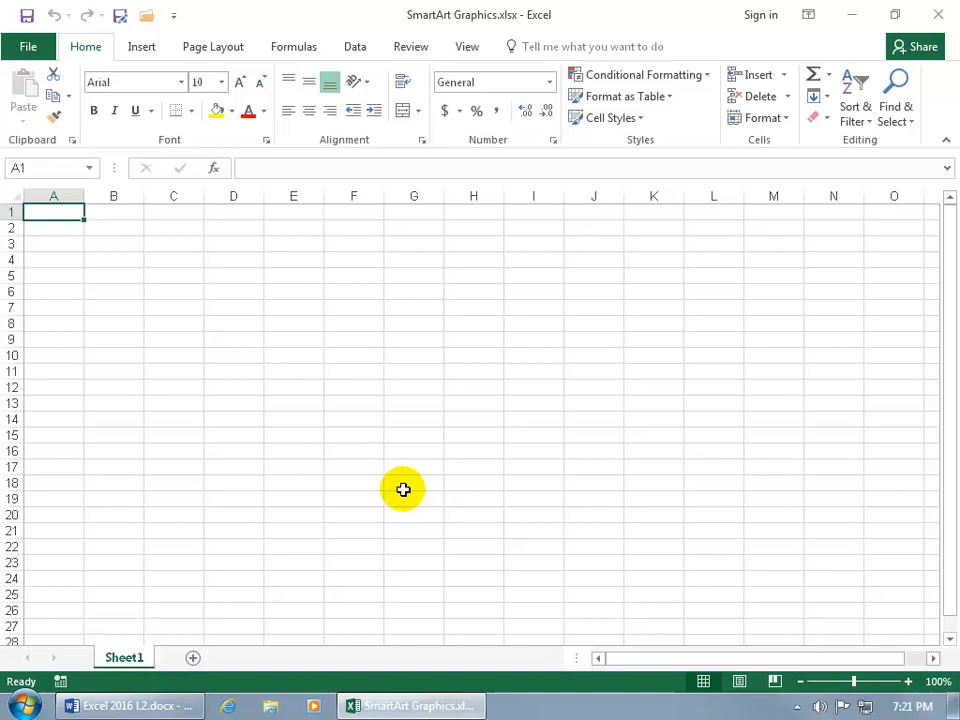
# Choose the Basic Process layout from the Process category in the SmartArt gallery
pyautogui.click(141, 46)
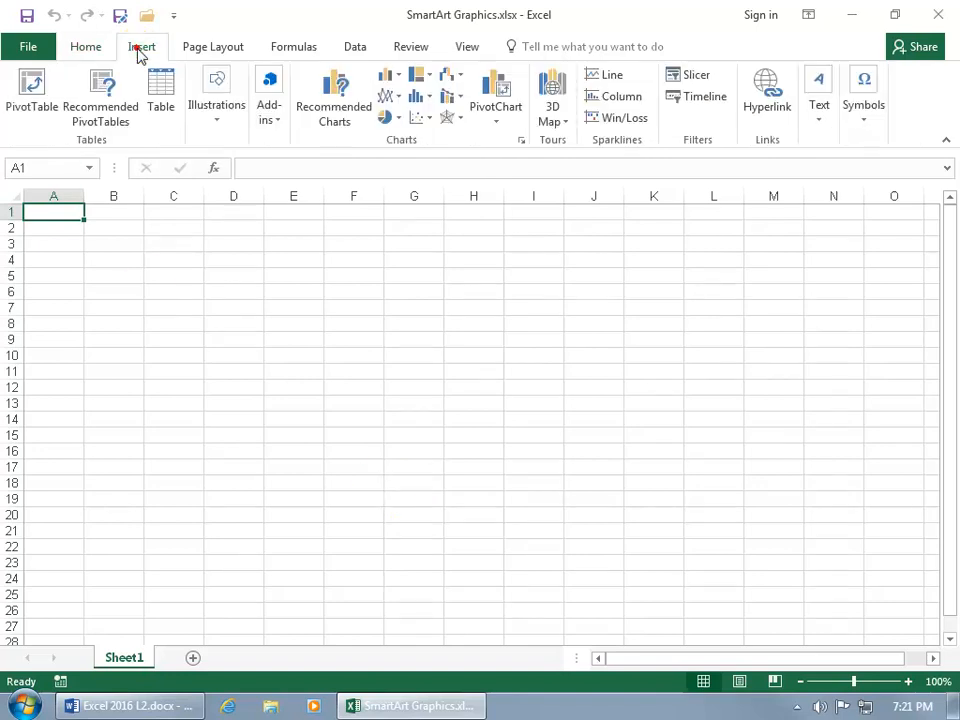
pyautogui.click(217, 95)
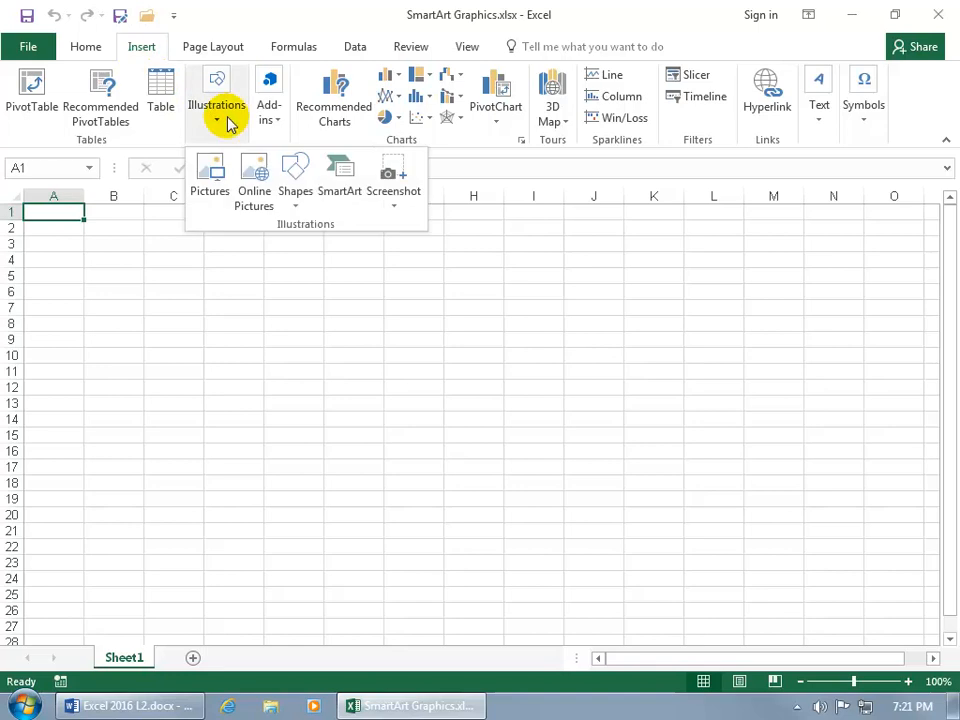
pyautogui.moveTo(339, 170)
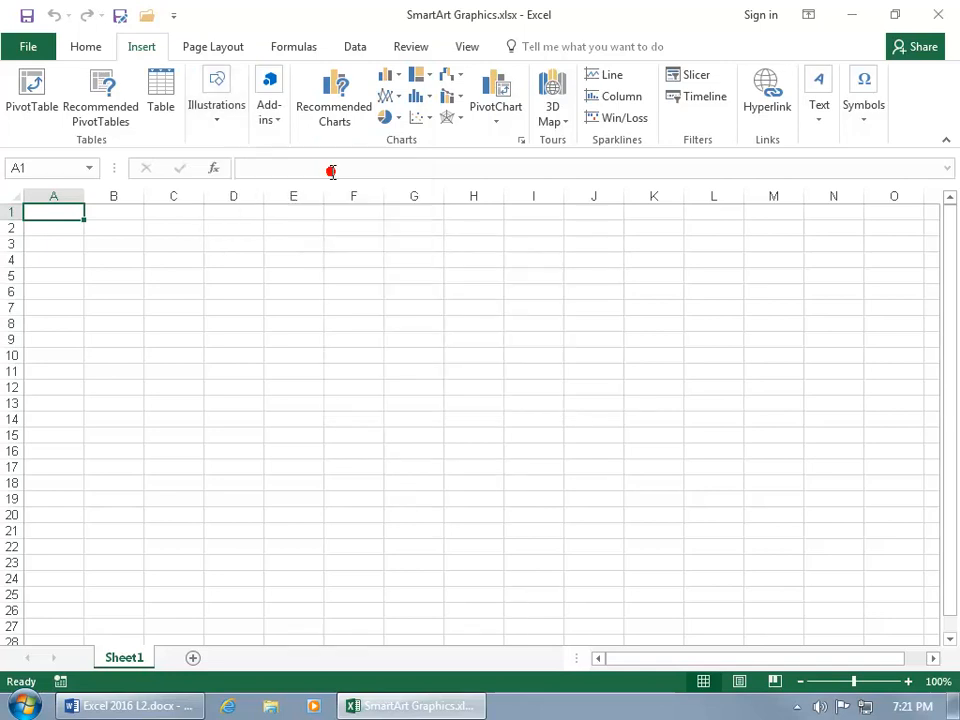
pyautogui.click(217, 78)
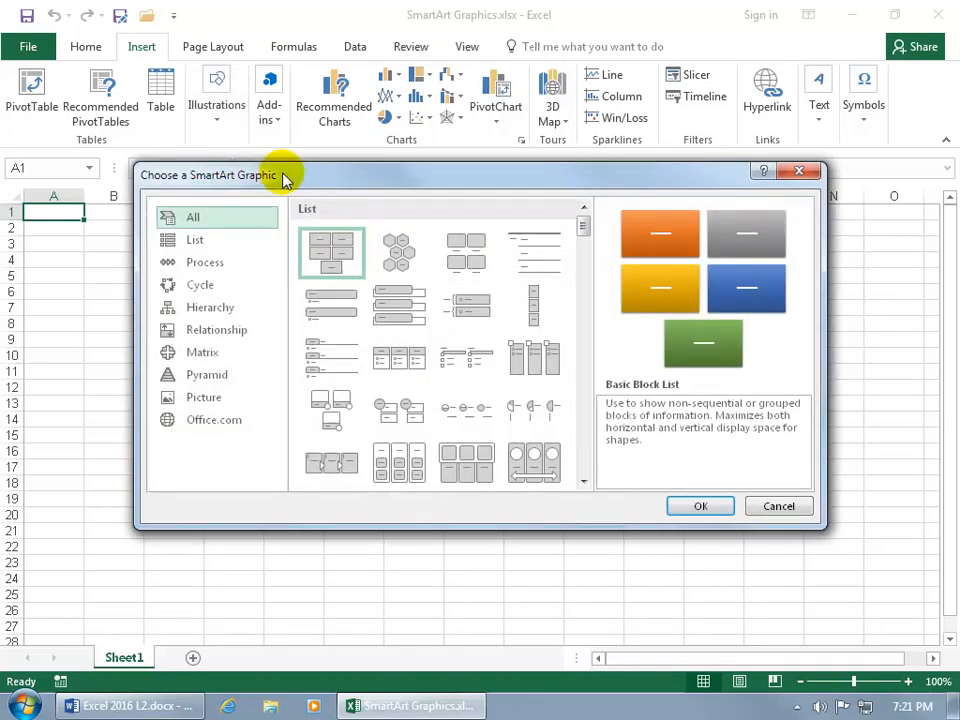
pyautogui.moveTo(365, 183)
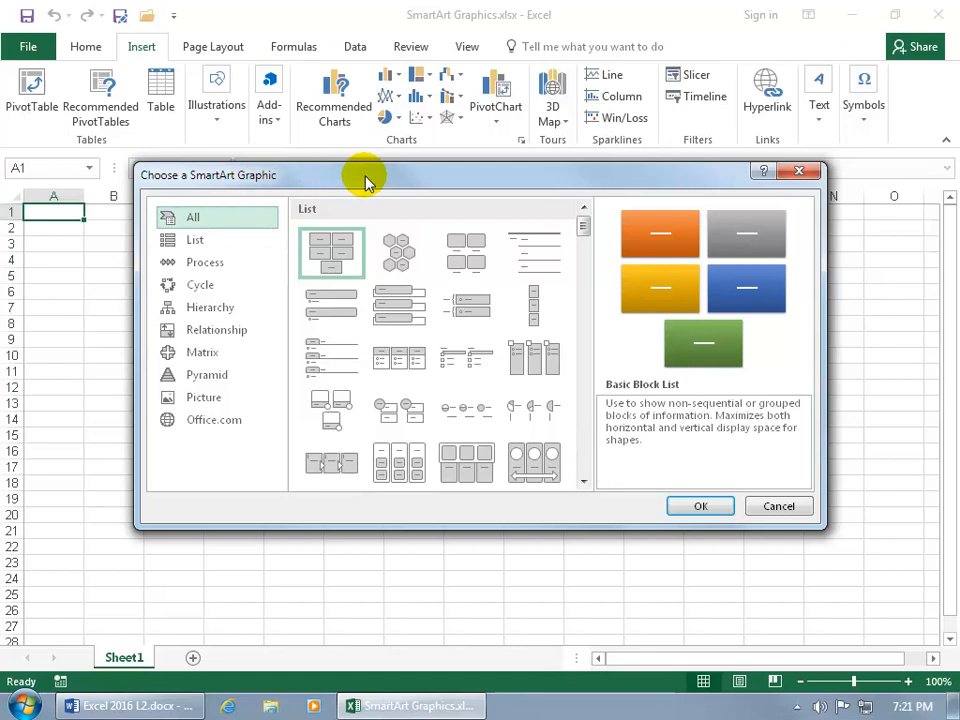
pyautogui.moveTo(513, 186)
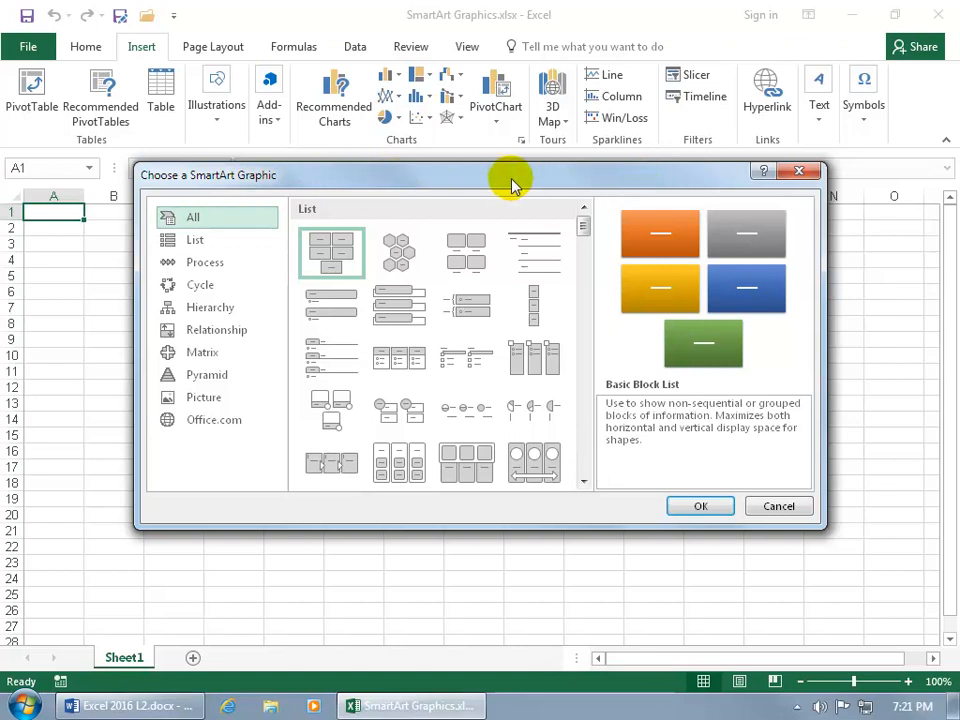
pyautogui.moveTo(438, 190)
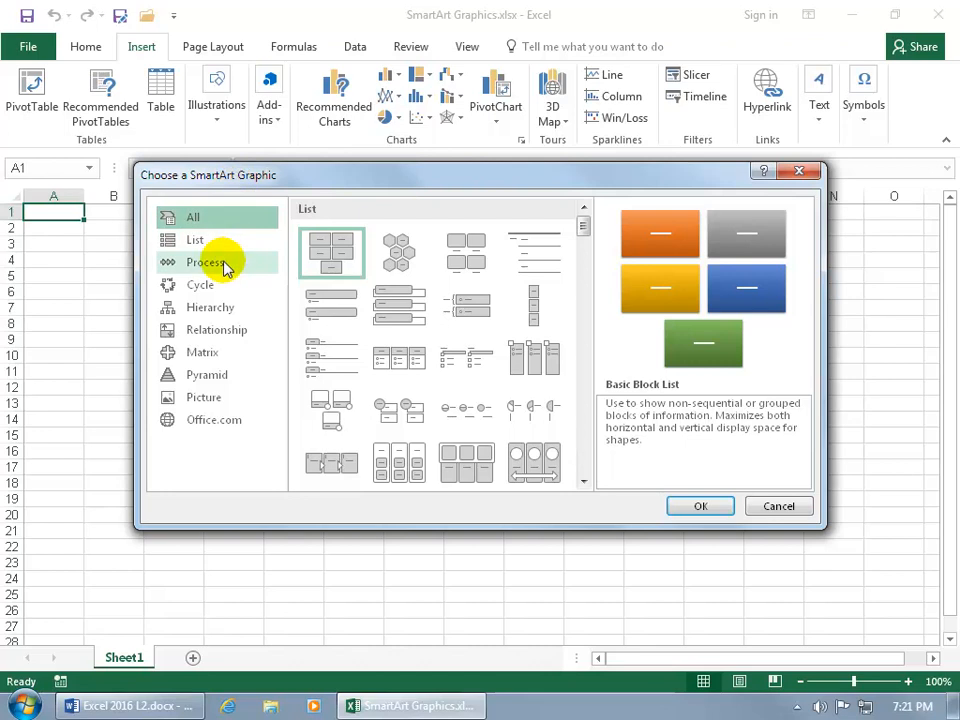
pyautogui.click(205, 262)
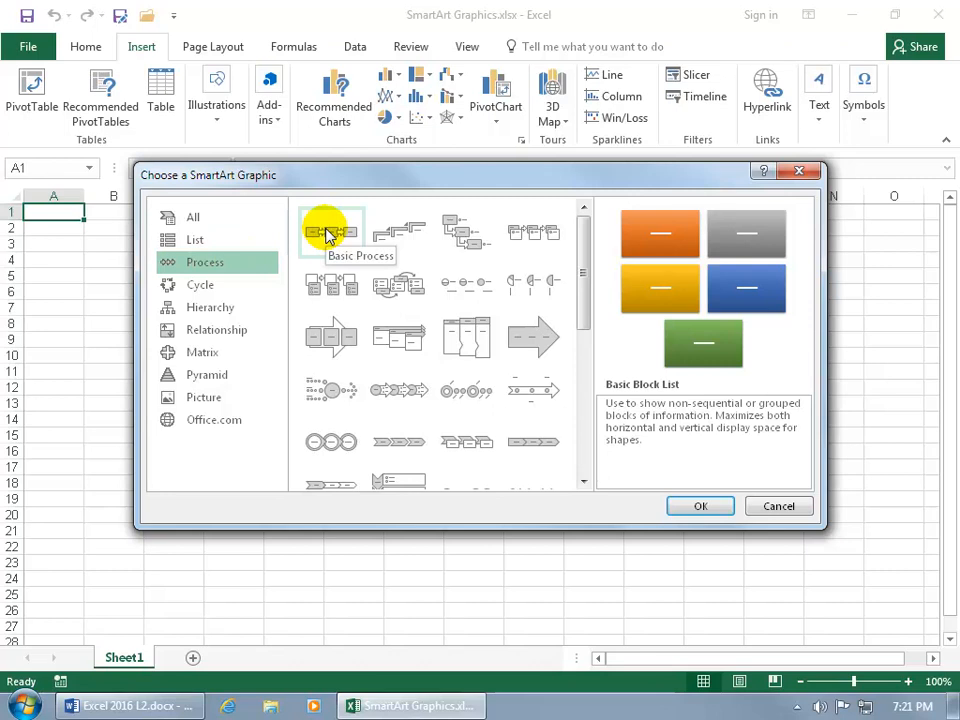
pyautogui.click(331, 232)
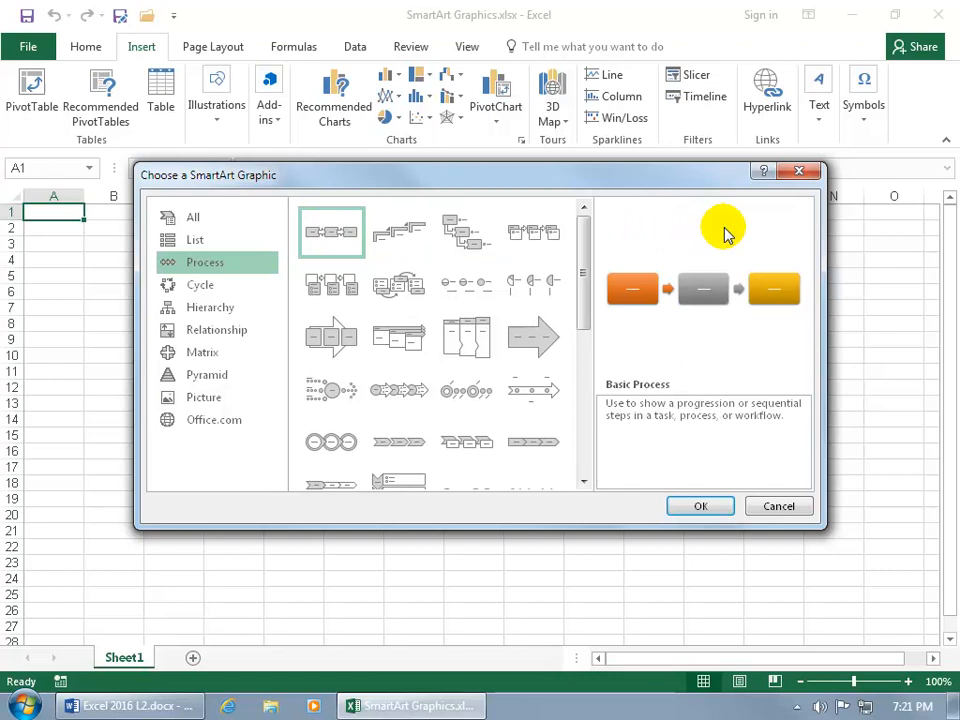
pyautogui.moveTo(690, 345)
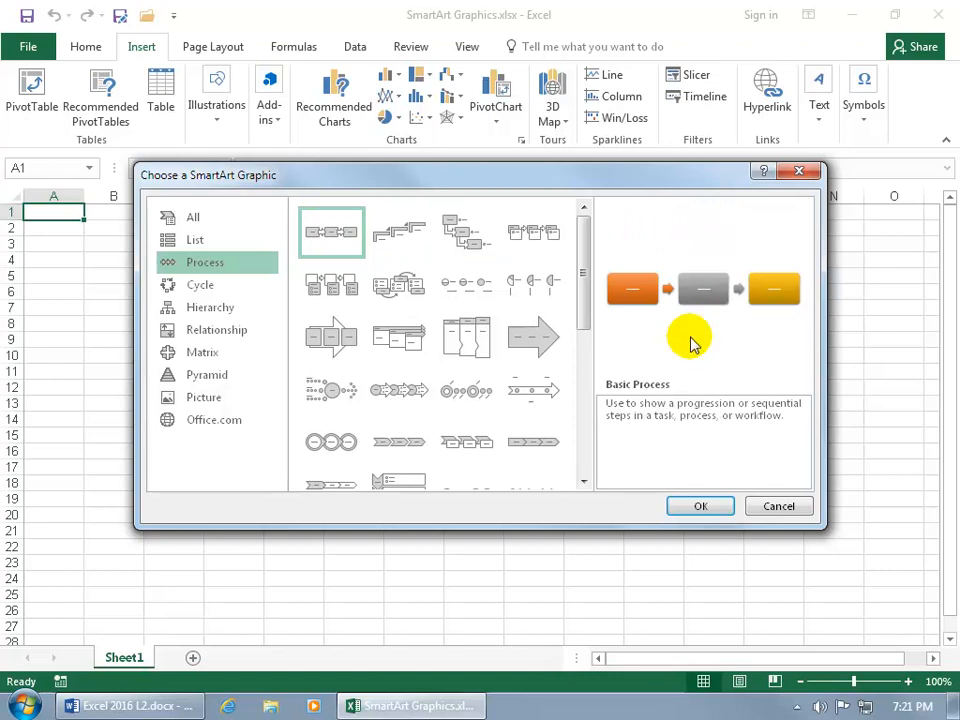
pyautogui.moveTo(651, 442)
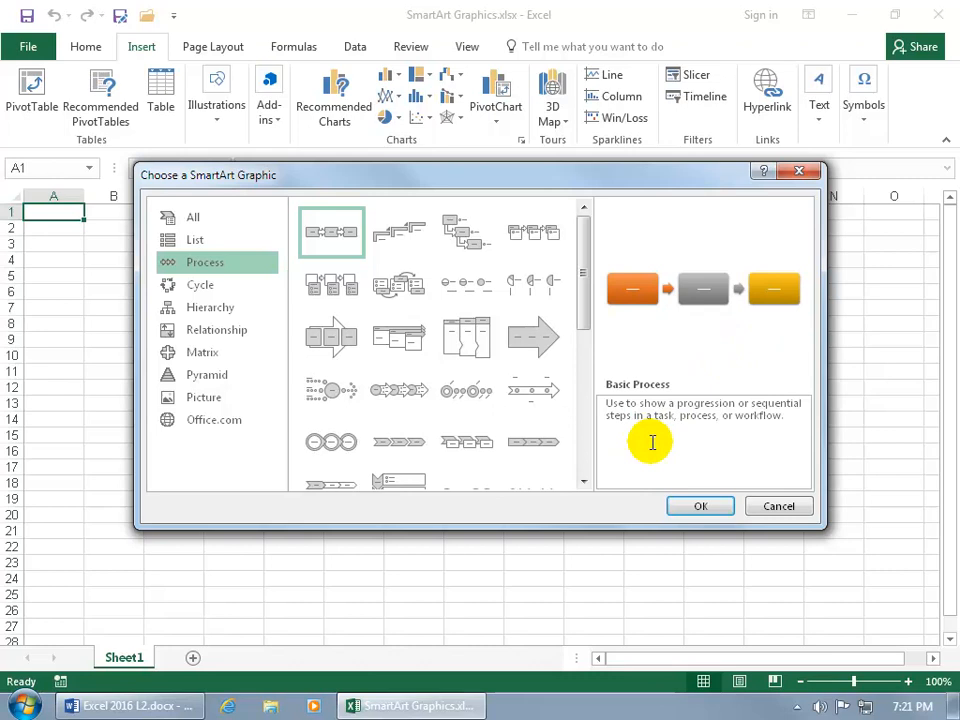
pyautogui.click(700, 505)
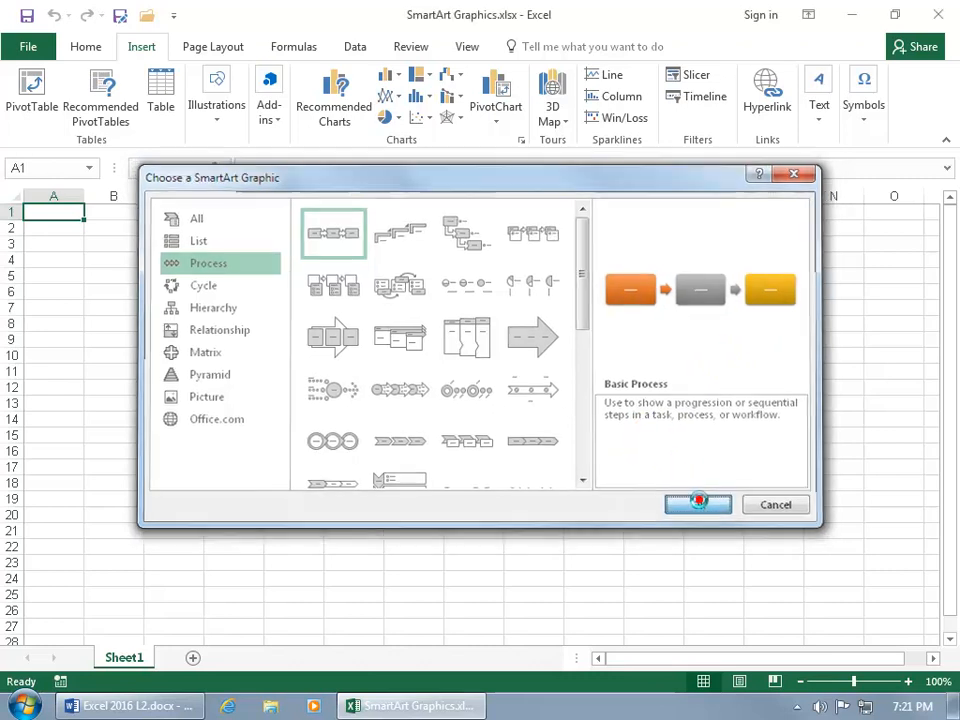
# Insert the Basic Process SmartArt graphic onto the worksheet
pyautogui.click(698, 504)
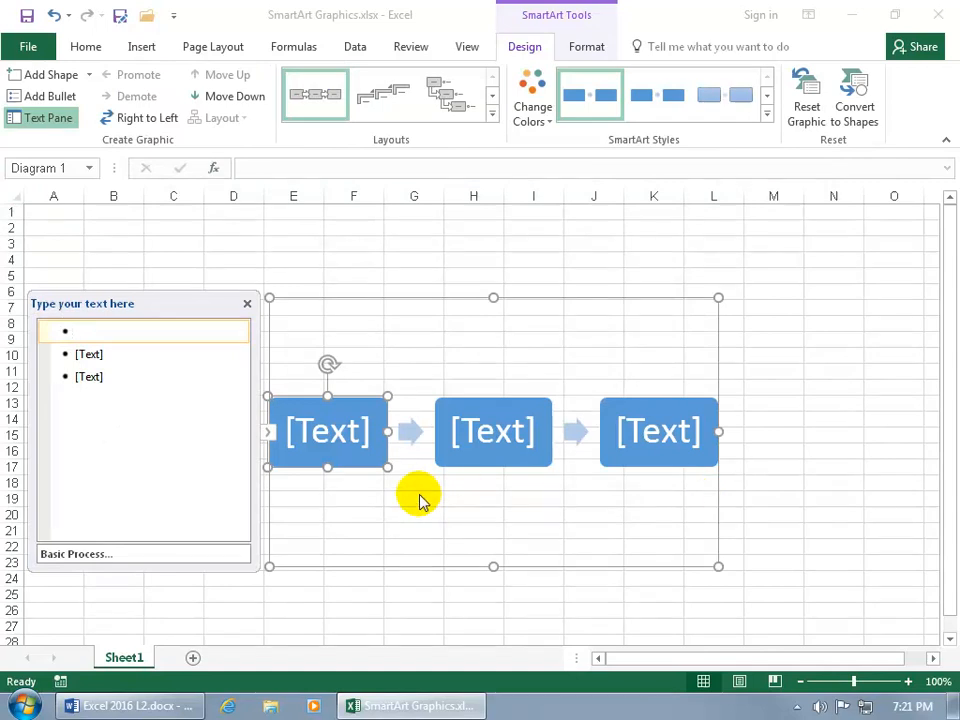
pyautogui.moveTo(517, 490)
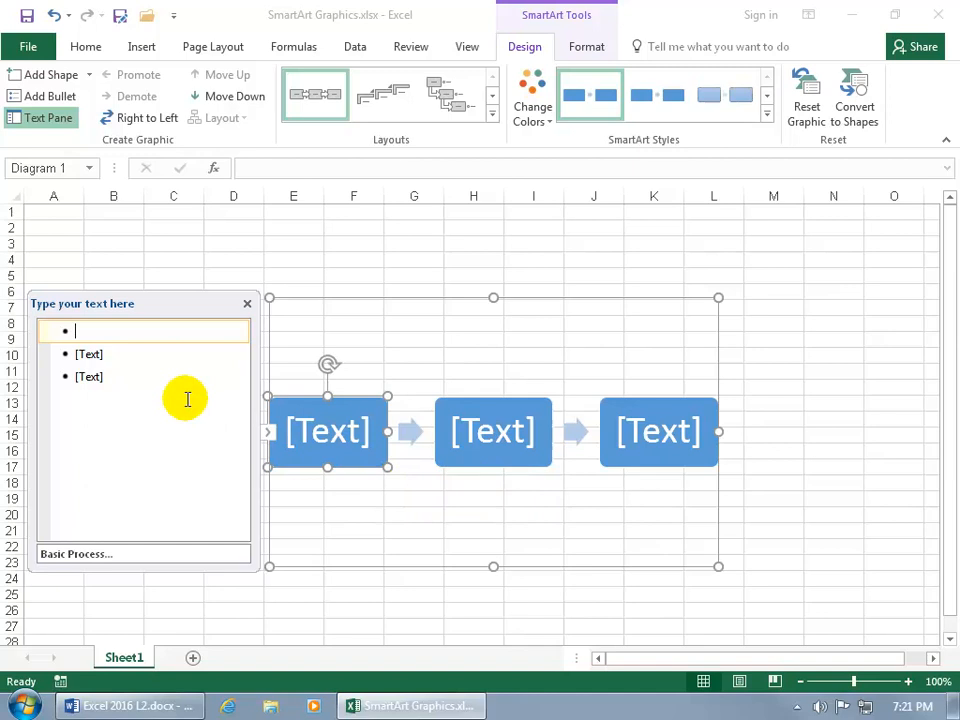
pyautogui.moveTo(149, 340)
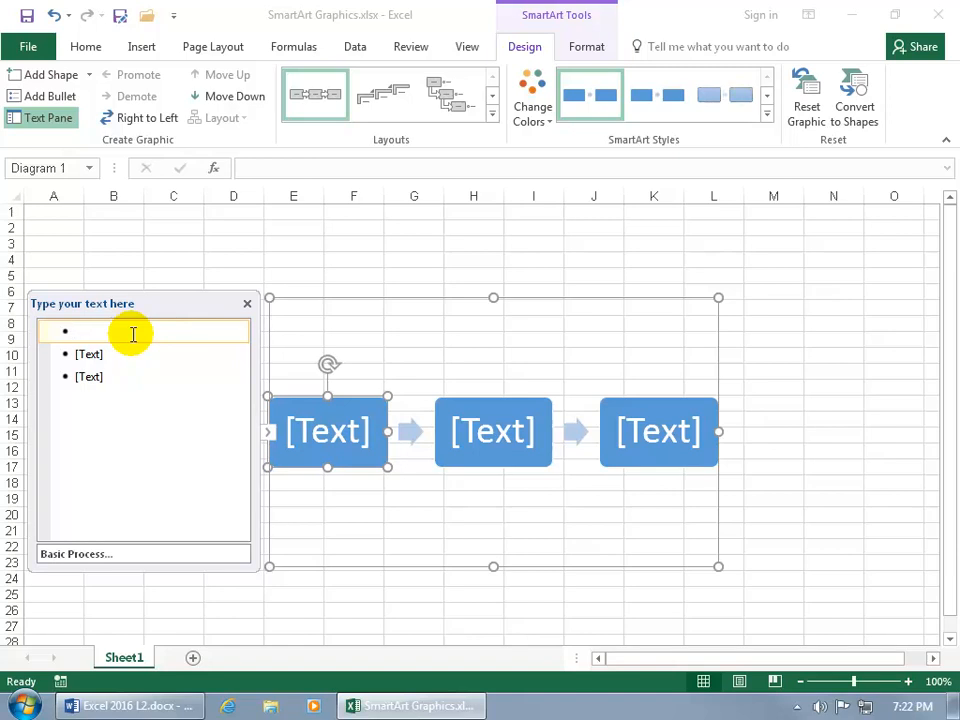
# Label the process steps 'Enjoyable Work', 'Perseverance' and 'Success!'
pyautogui.write('Enjoyabl')
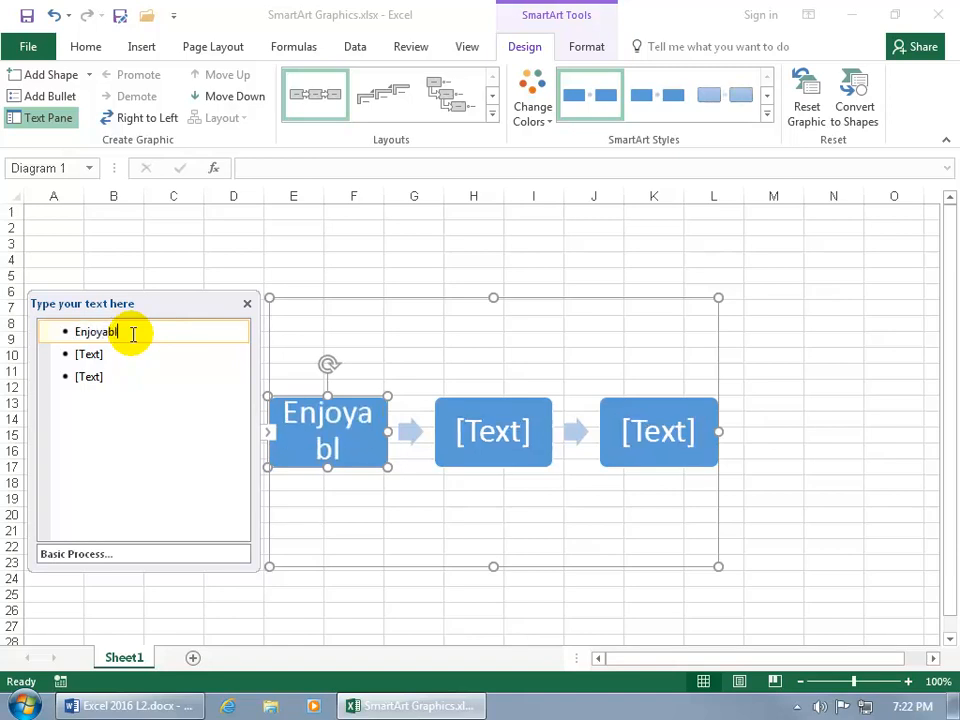
pyautogui.write('able Work')
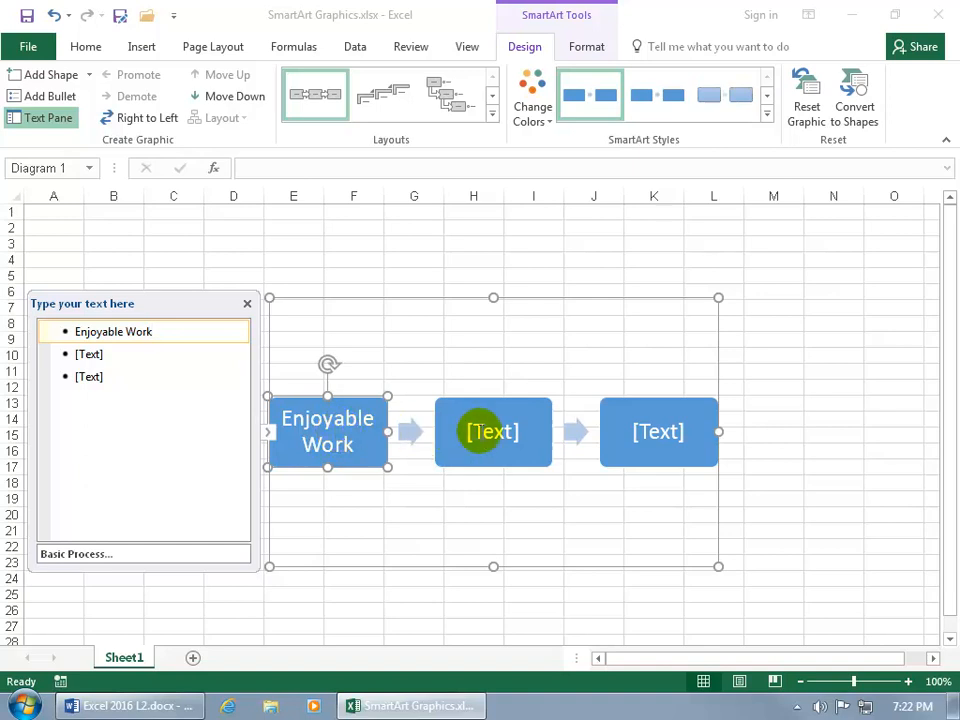
pyautogui.moveTo(385, 427)
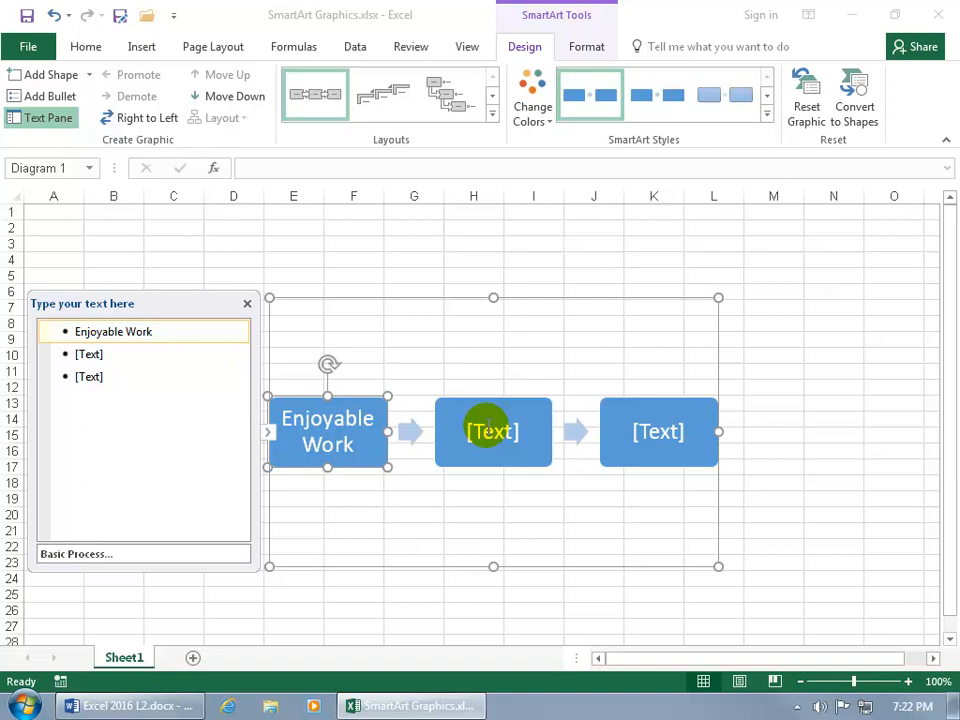
pyautogui.click(154, 331)
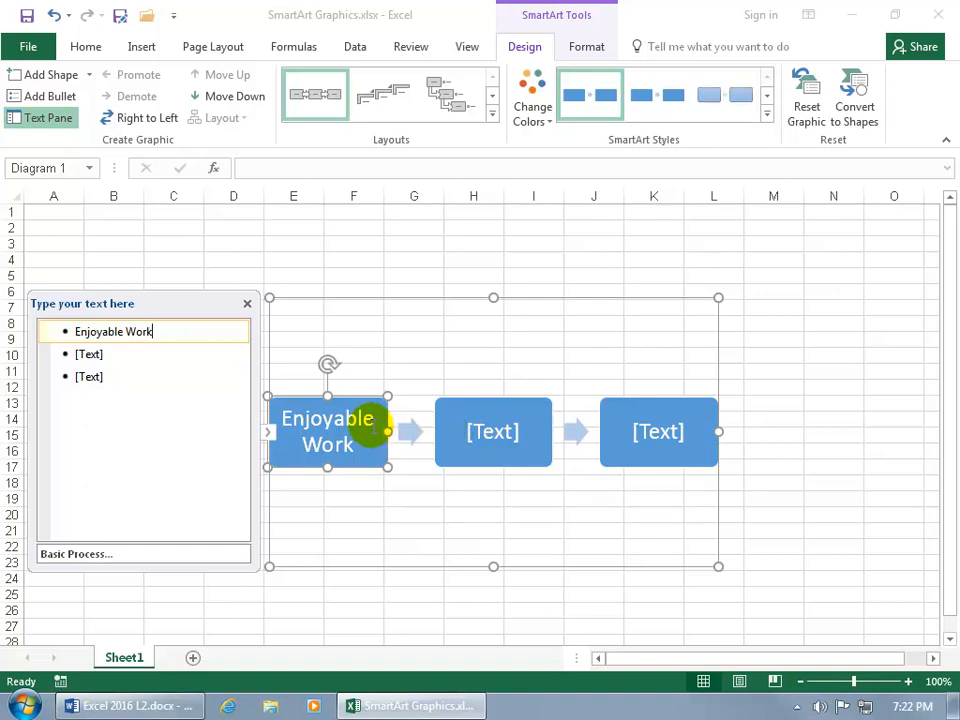
pyautogui.click(492, 431)
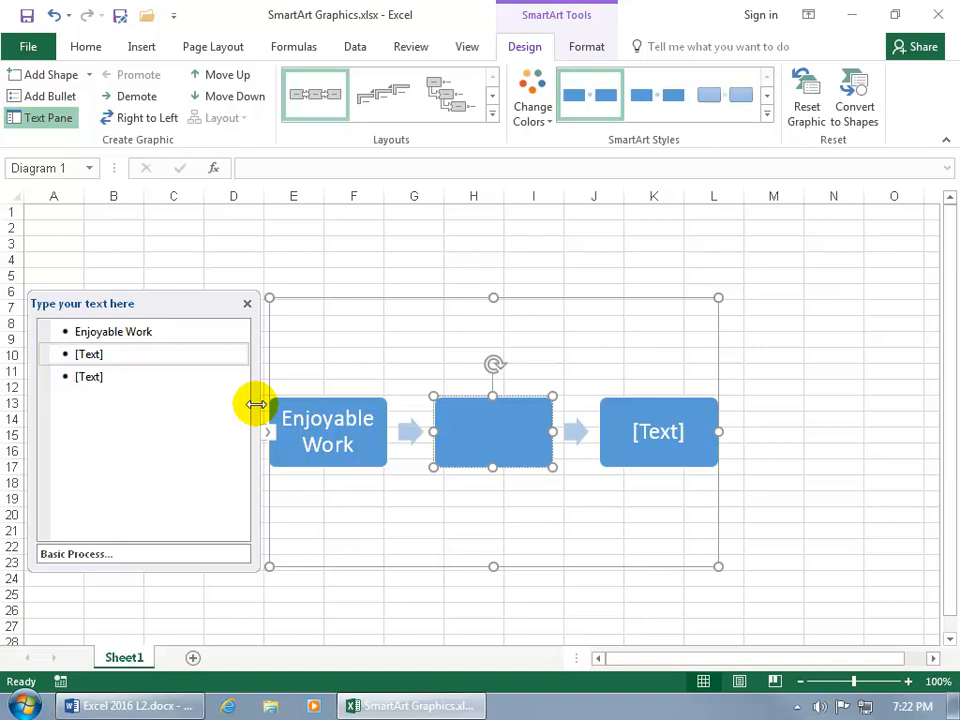
pyautogui.moveTo(505, 432)
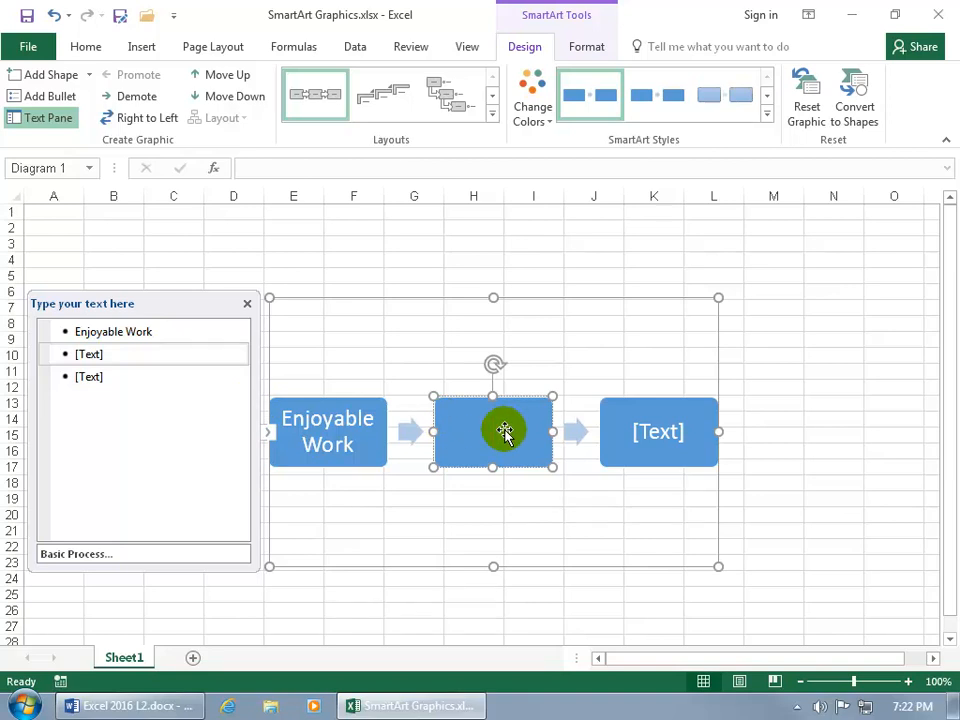
pyautogui.write('Perseverance')
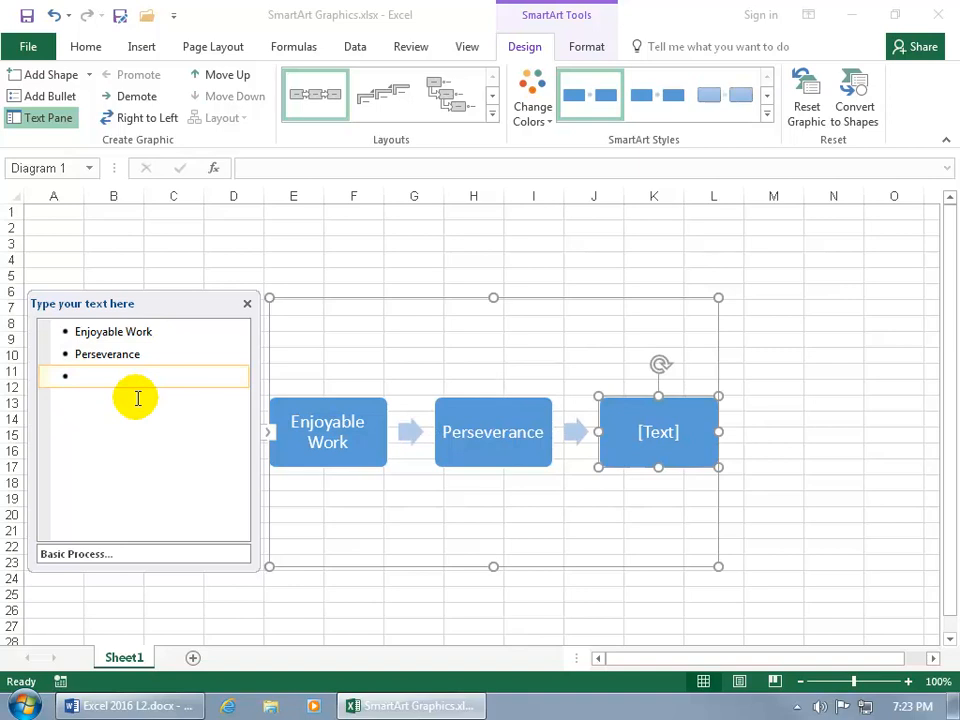
pyautogui.write('Success!')
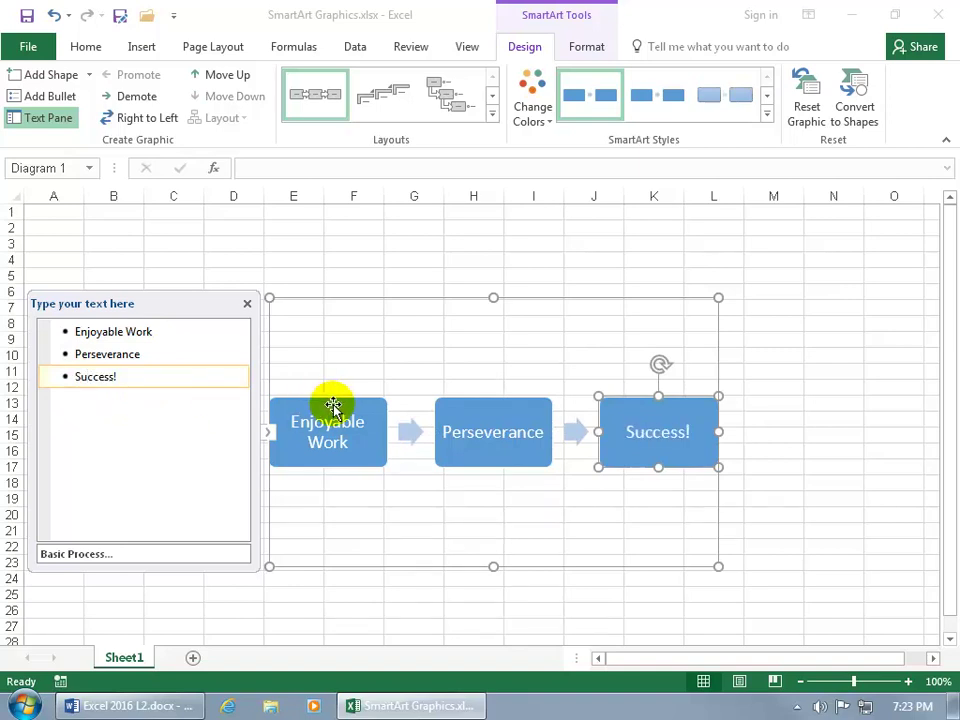
pyautogui.moveTo(492, 407)
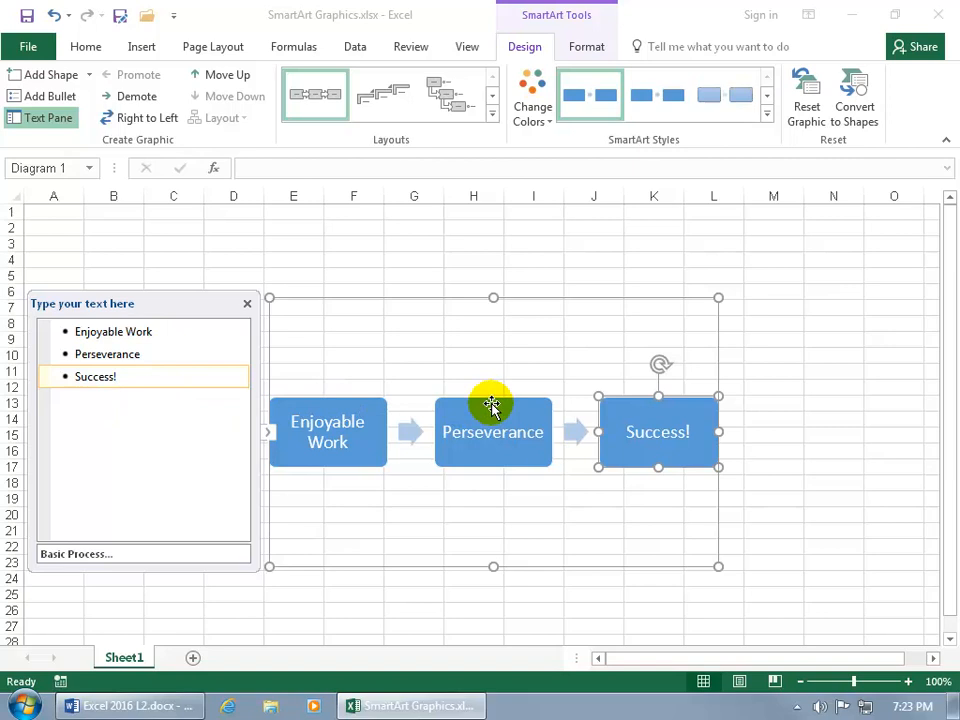
# Add a new shape after the Perseverance step
pyautogui.click(120, 376)
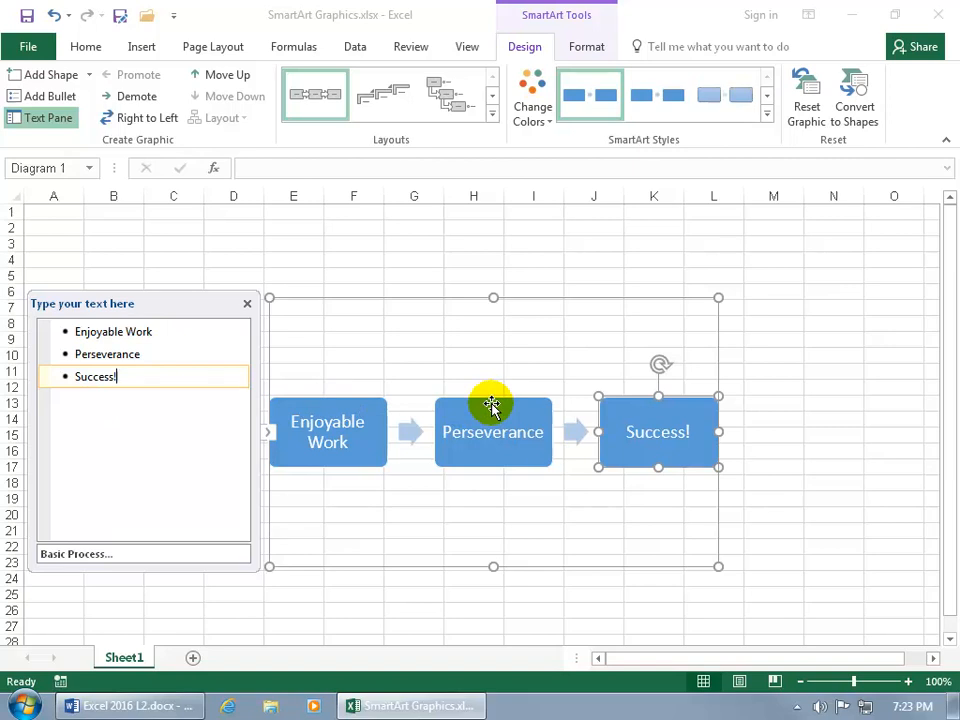
pyautogui.moveTo(510, 400)
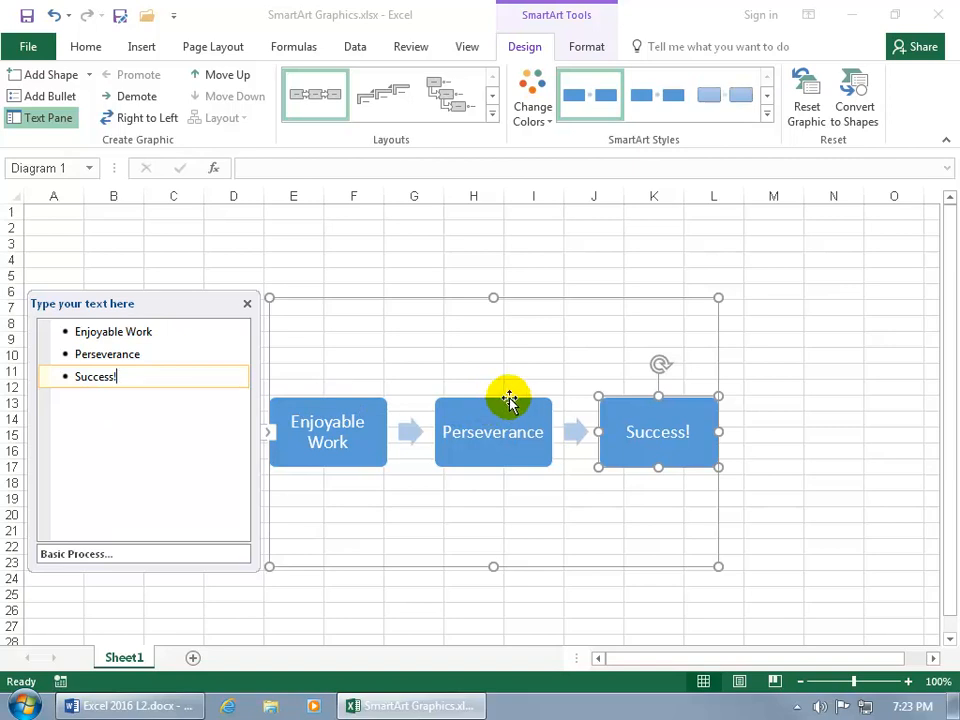
pyautogui.moveTo(555, 410)
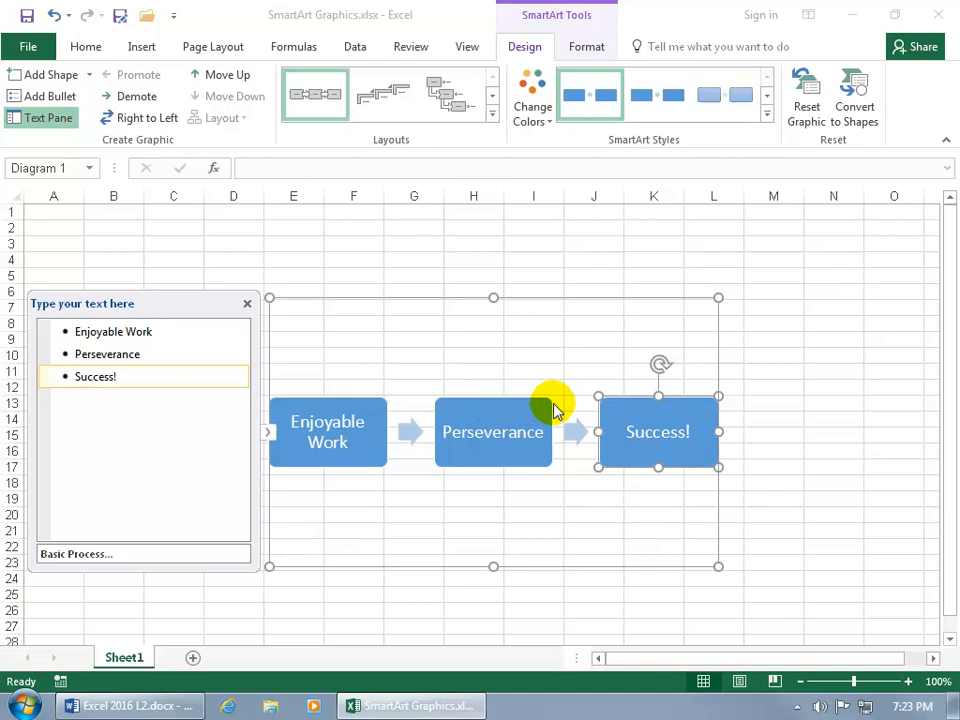
pyautogui.click(107, 354)
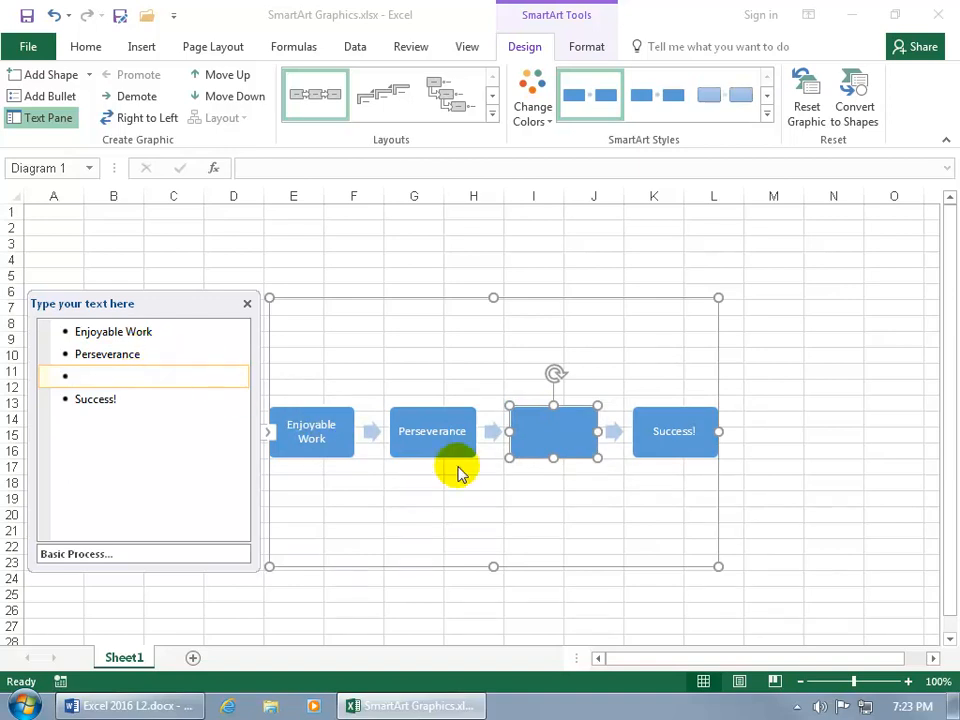
pyautogui.moveTo(335, 327)
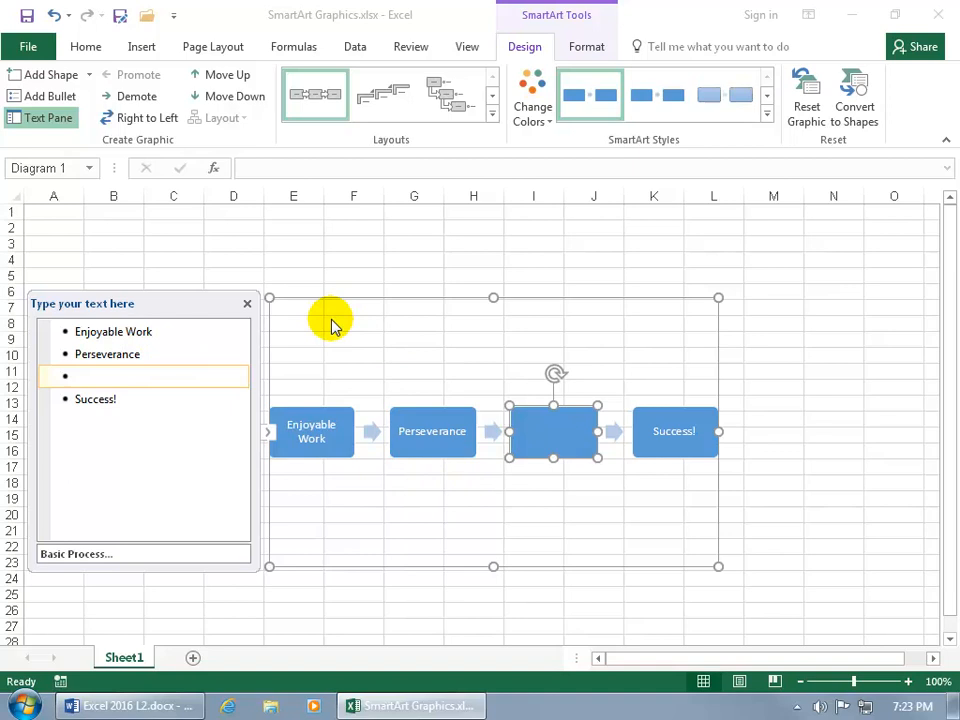
pyautogui.moveTo(673, 572)
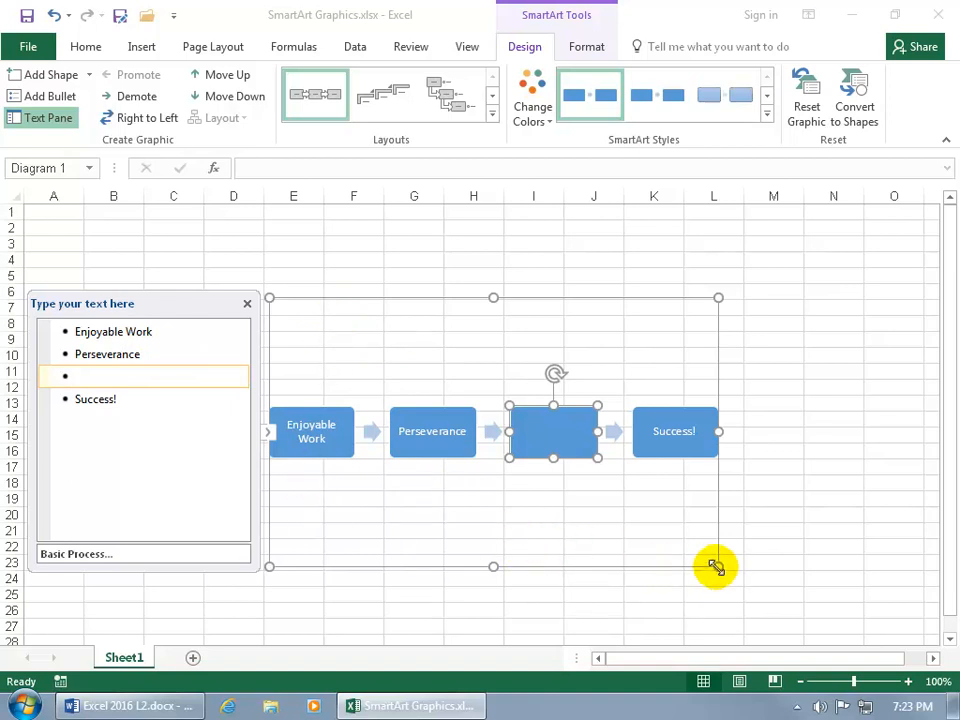
# Enlarge the SmartArt graphic and type 'Luck' into the new empty step
pyautogui.click(247, 303)
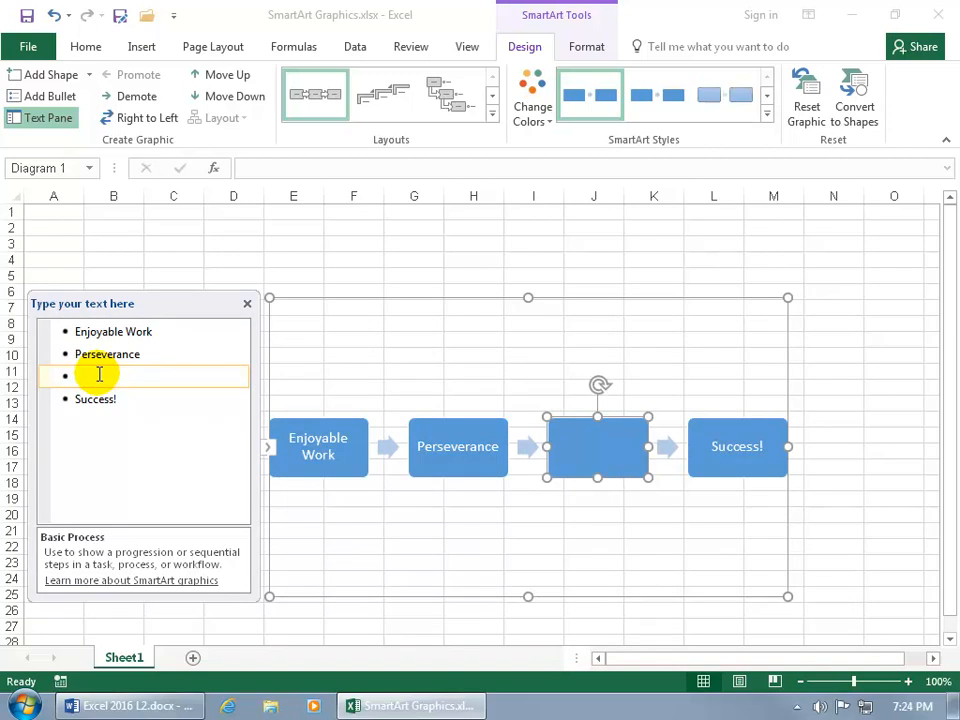
pyautogui.write('Luck')
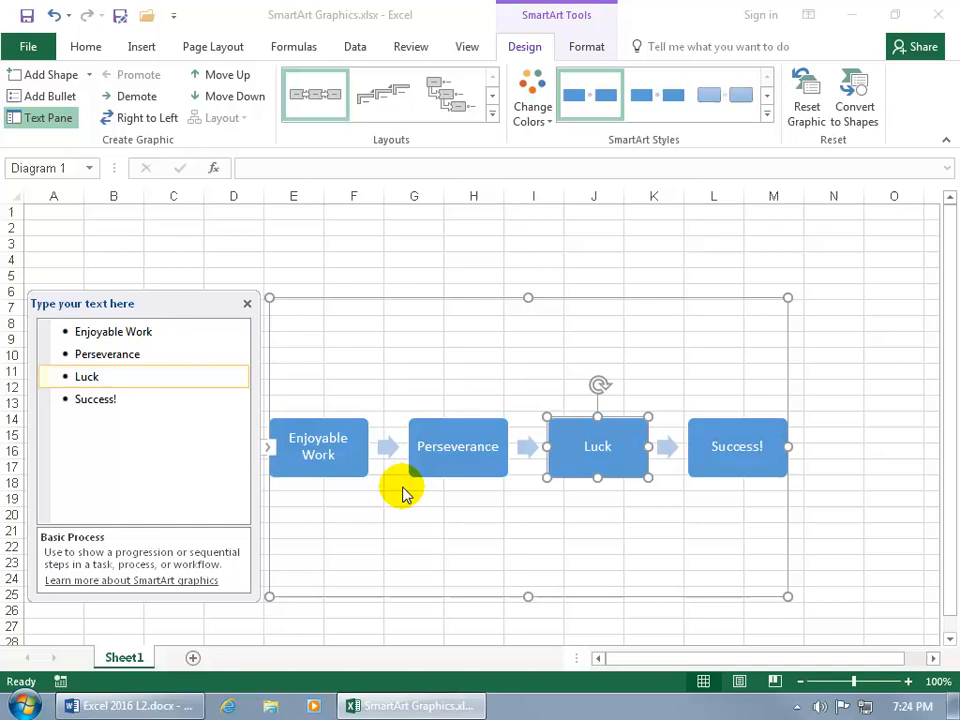
pyautogui.moveTo(585, 492)
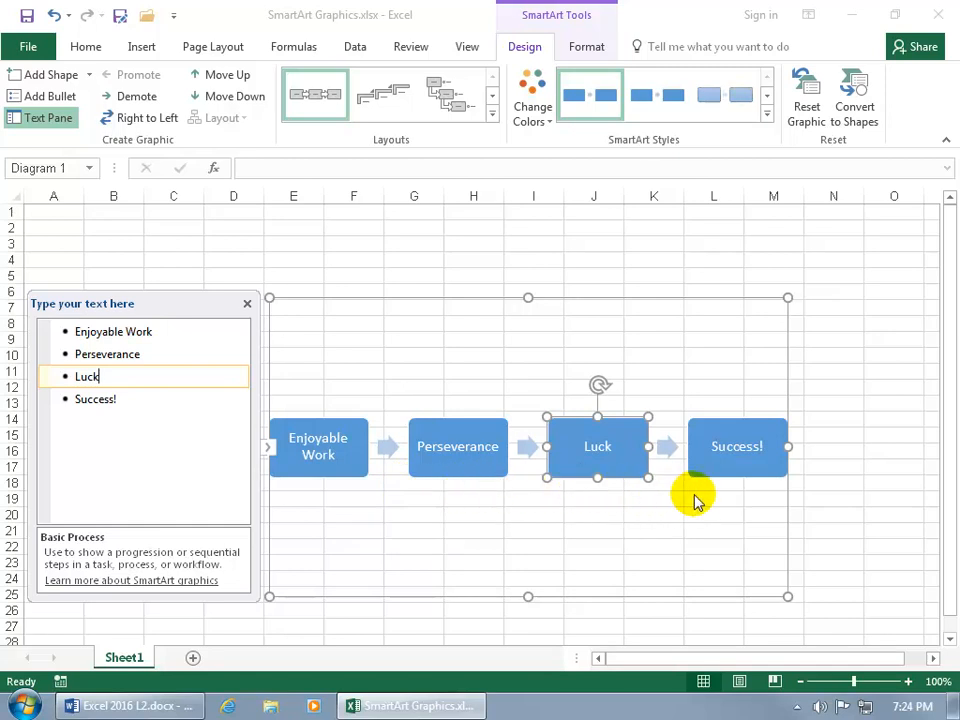
pyautogui.moveTo(617, 466)
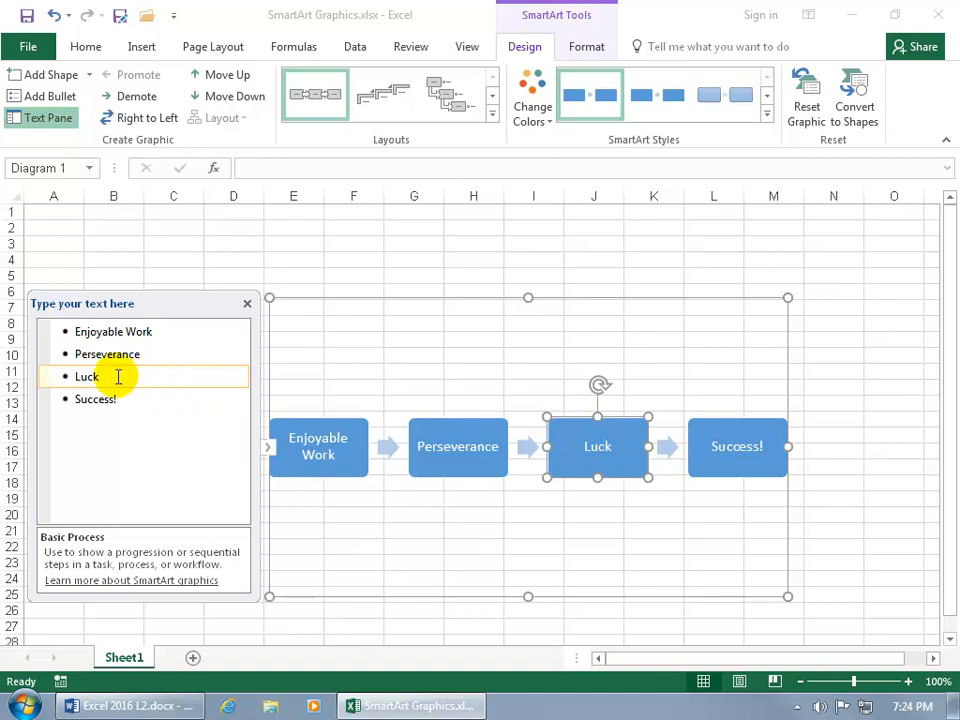
# Add the sub-bullet 'Harder I work Luckier I get' under Luck
pyautogui.press('Return')
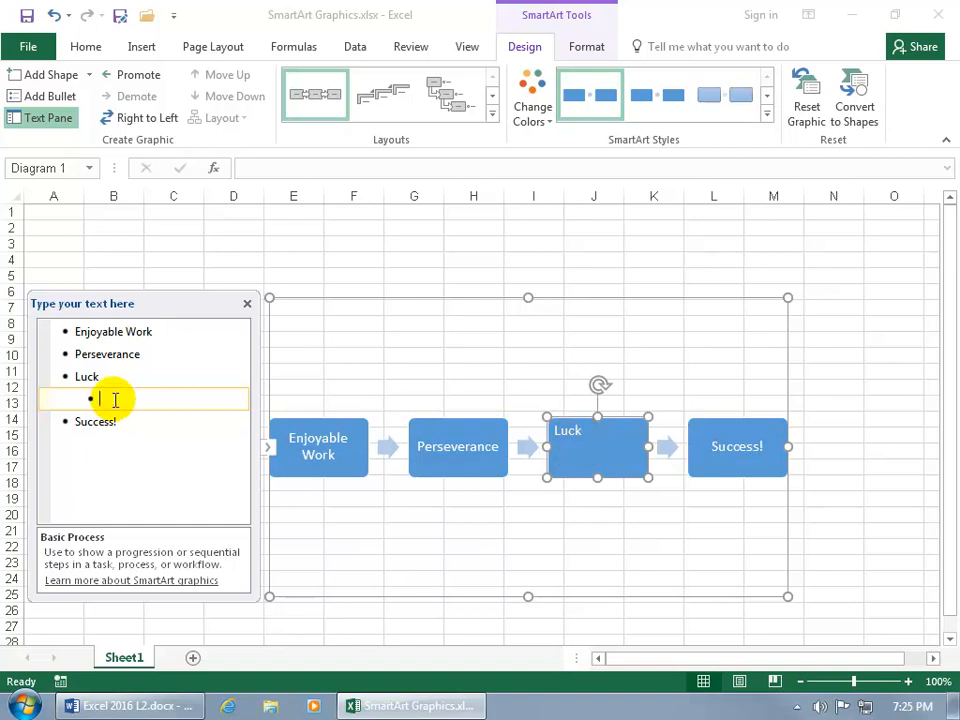
pyautogui.write('Harder I work Luckier I get')
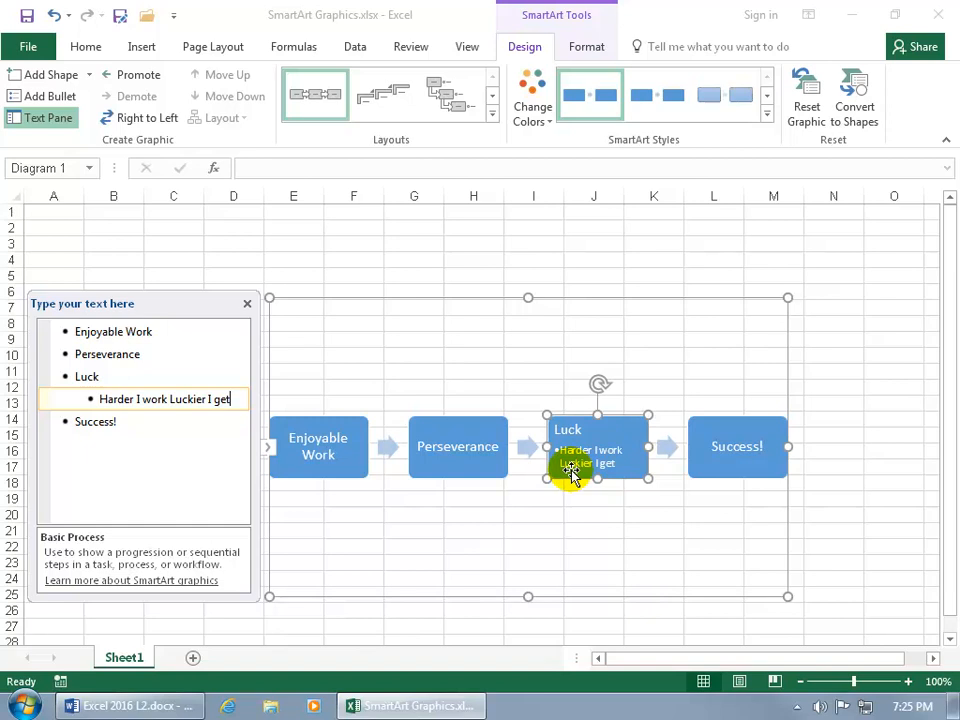
pyautogui.moveTo(633, 263)
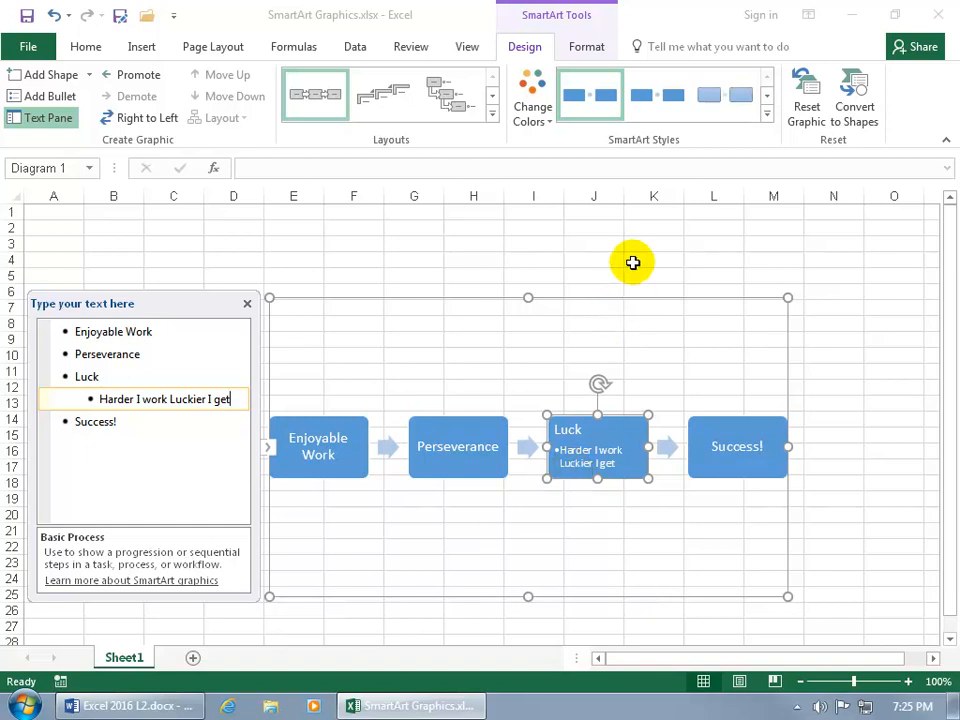
pyautogui.click(654, 260)
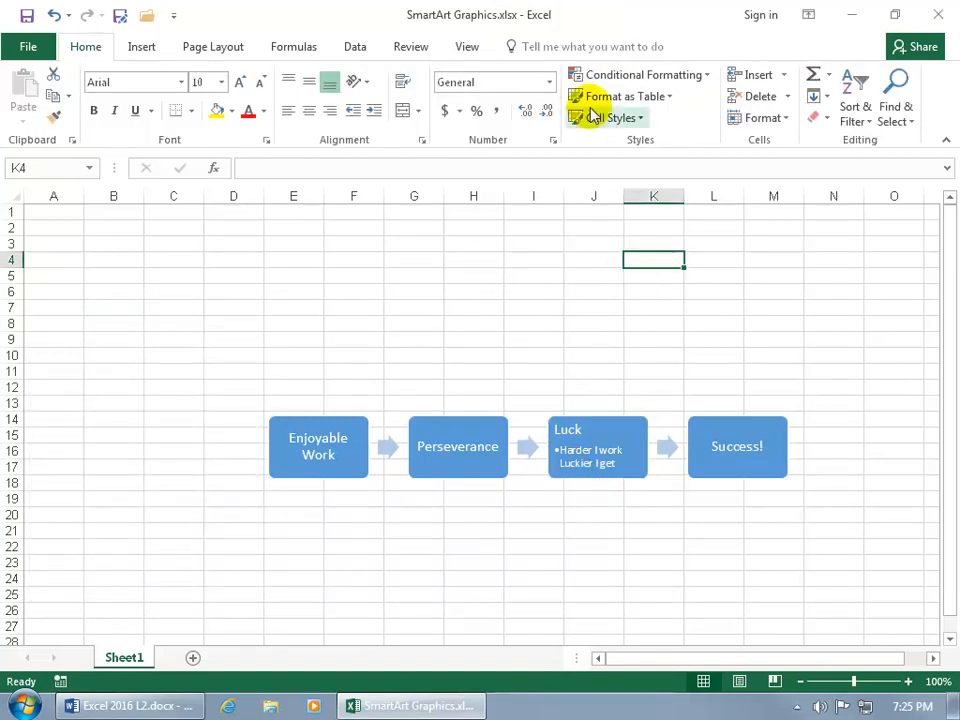
pyautogui.click(457, 446)
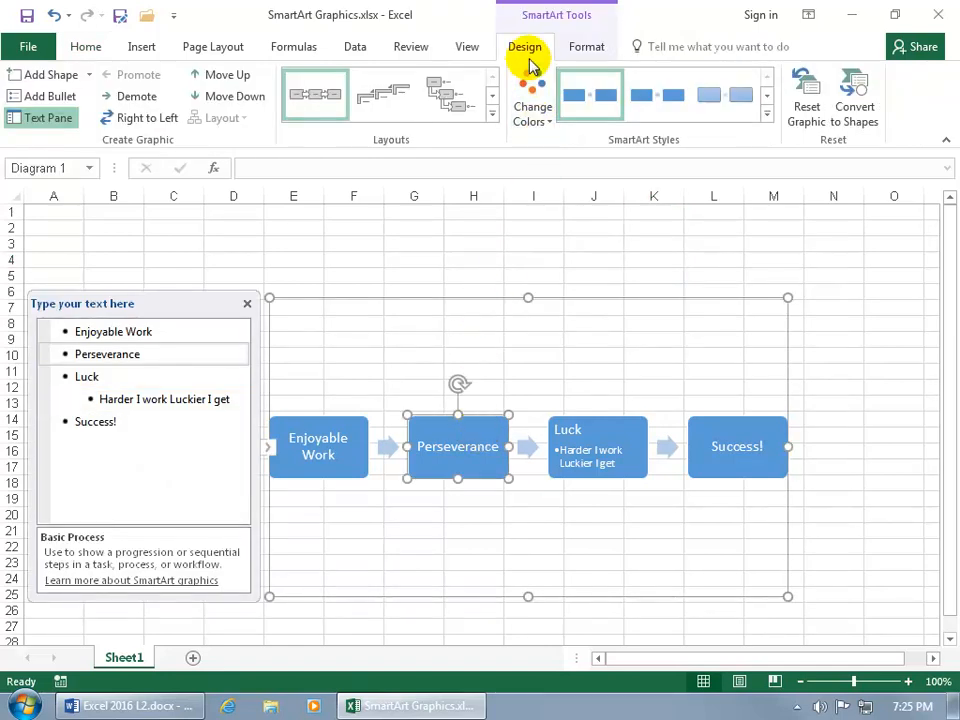
pyautogui.click(586, 46)
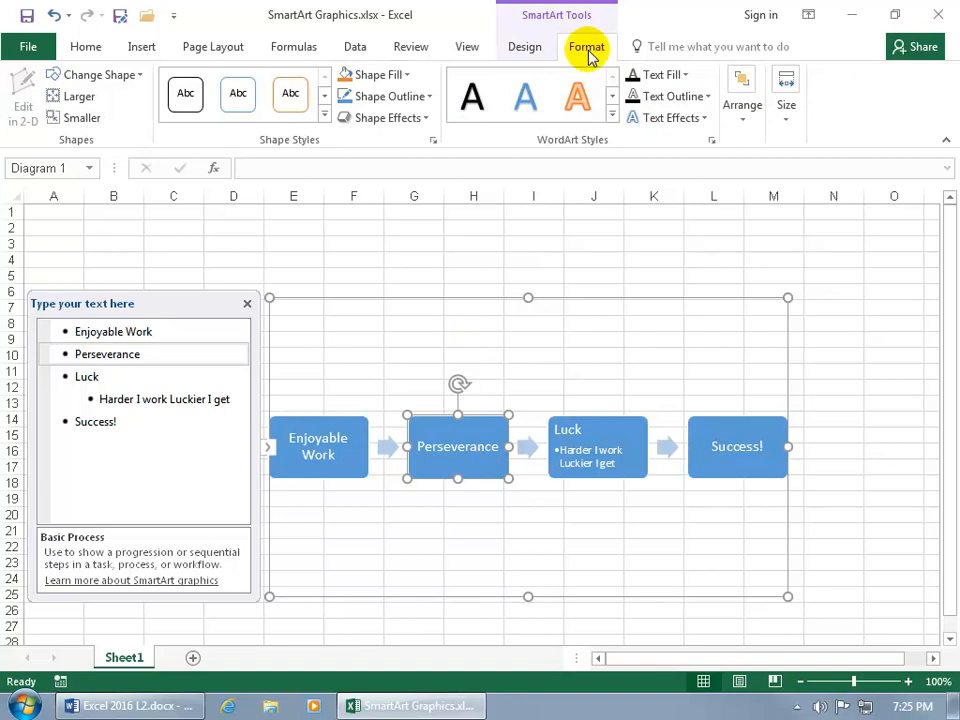
pyautogui.click(525, 46)
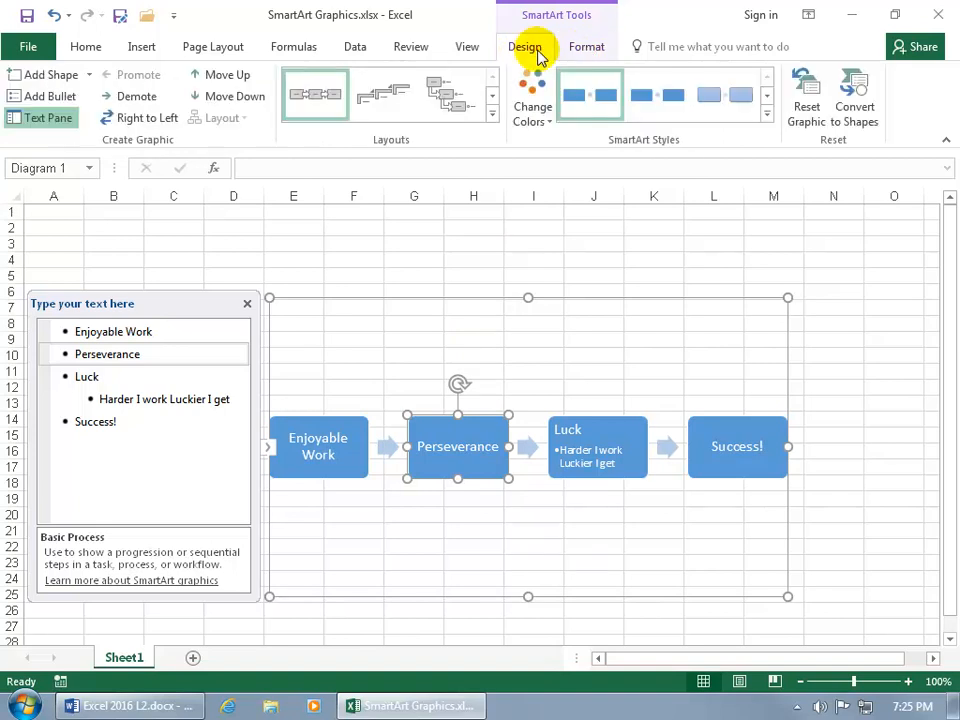
pyautogui.moveTo(247, 305)
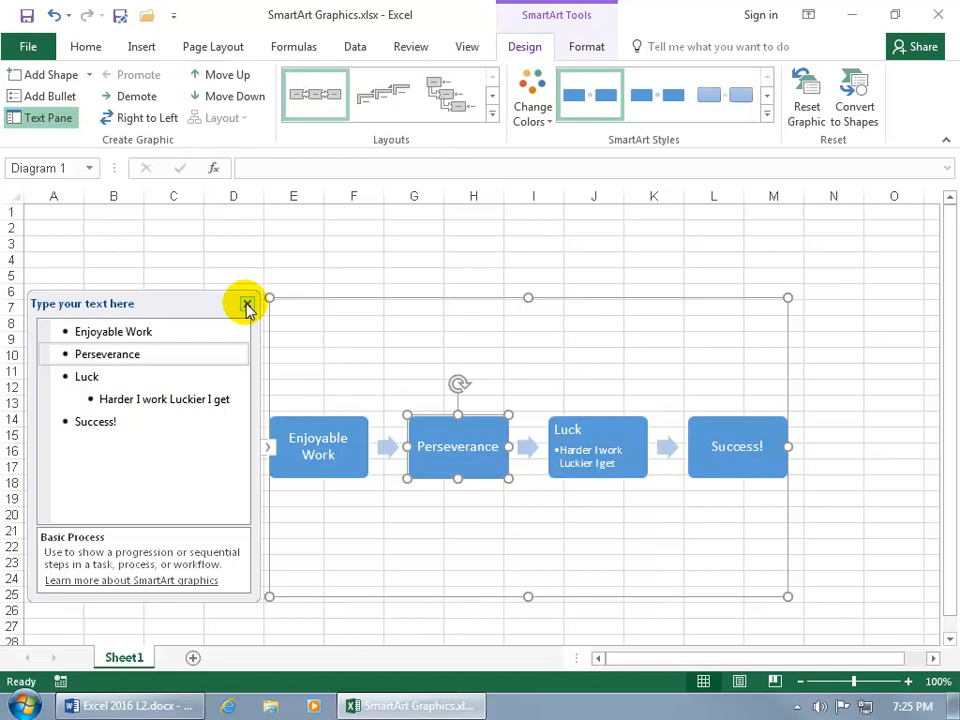
pyautogui.click(247, 303)
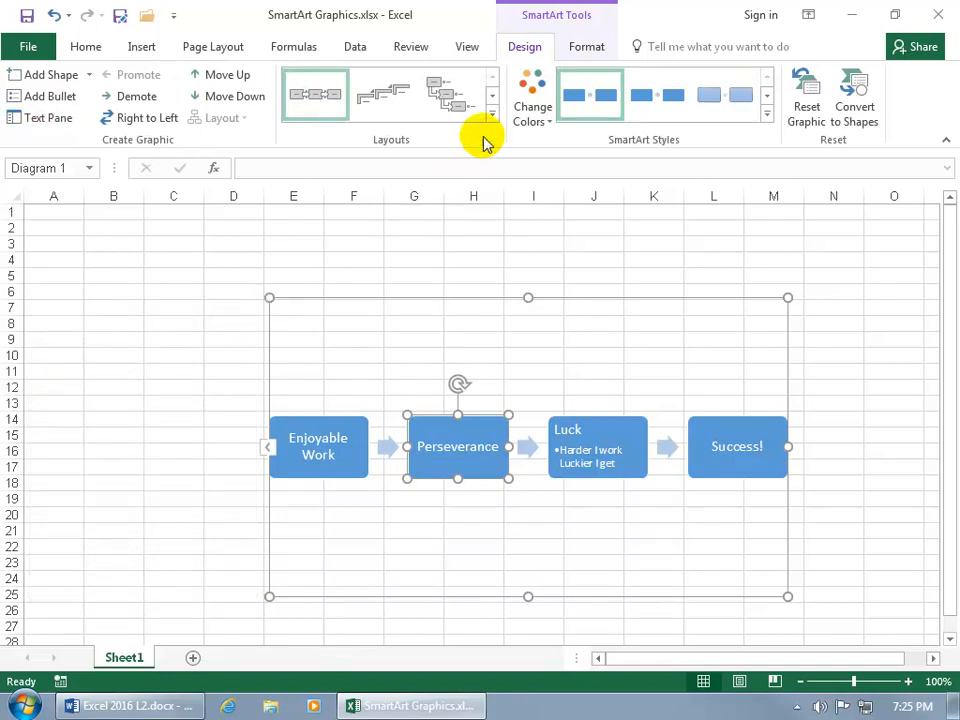
pyautogui.moveTo(43, 118)
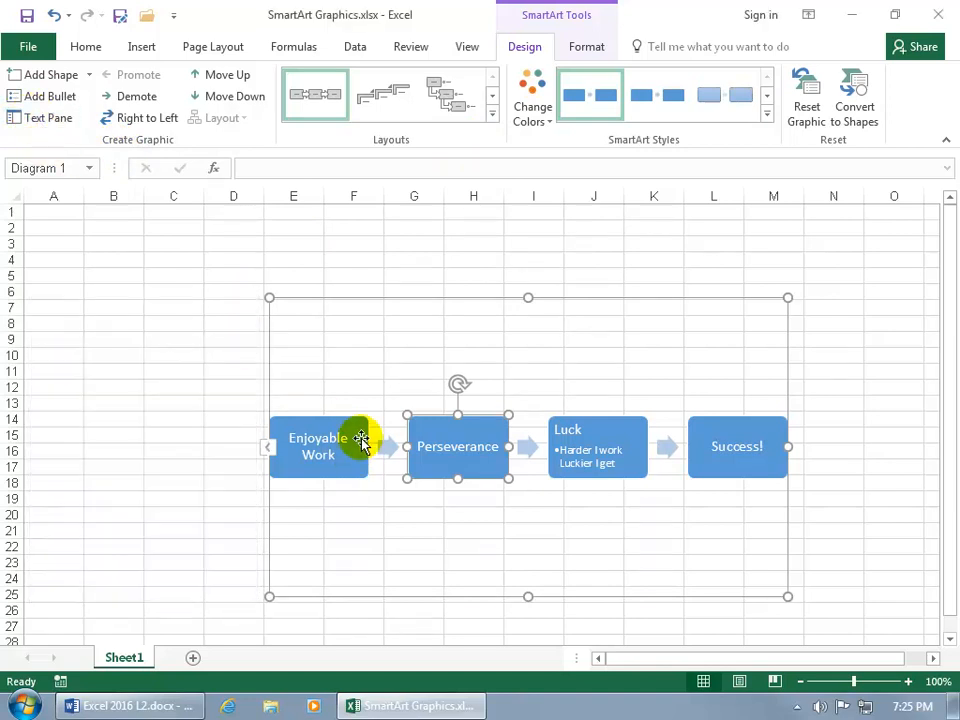
pyautogui.moveTo(389, 383)
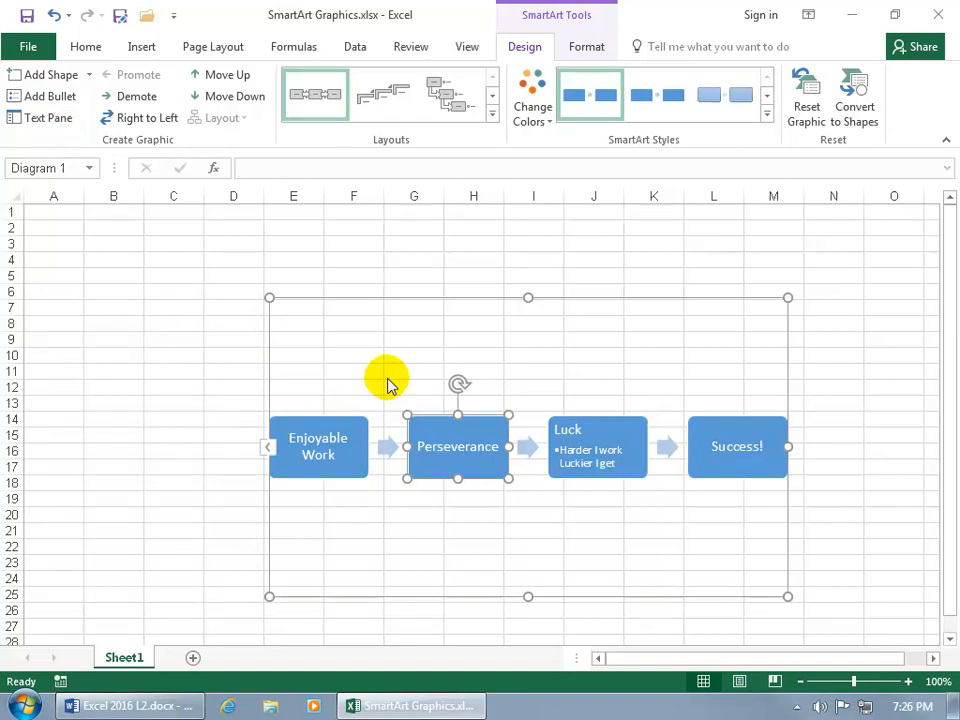
pyautogui.moveTo(663, 152)
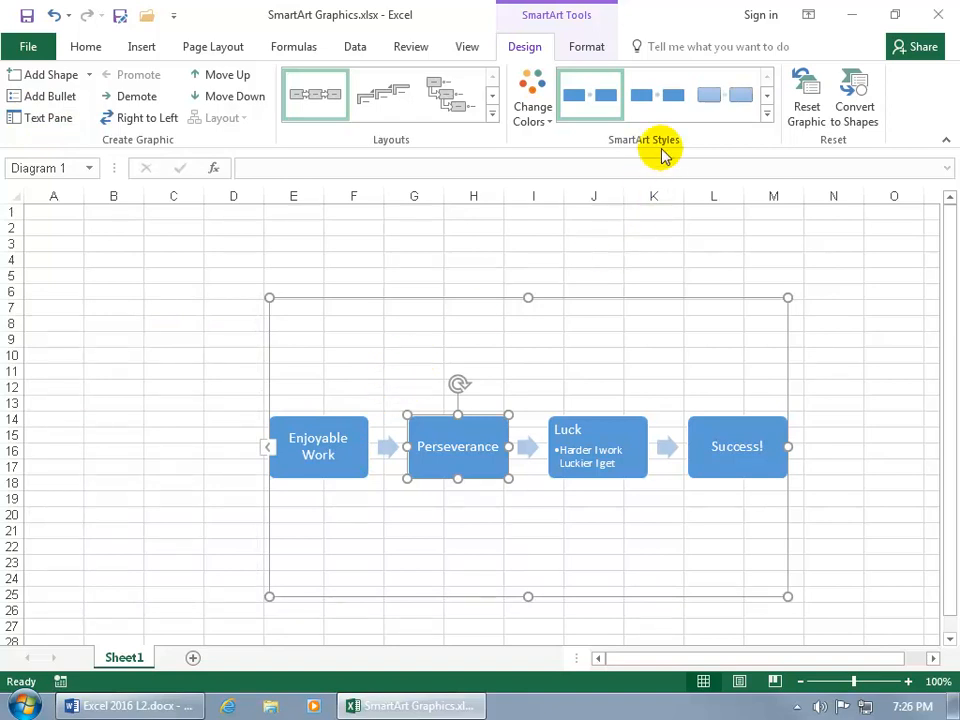
pyautogui.moveTo(775, 120)
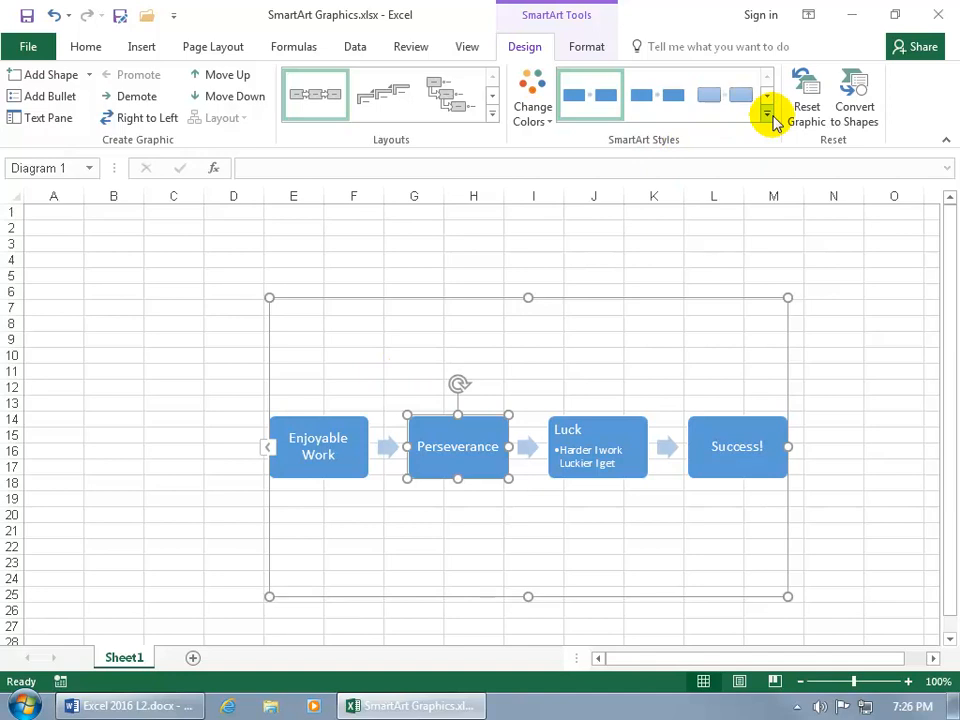
# Apply the 3-D Polished style and Colorful Range - Accent Colors 2 to 3 colors
pyautogui.click(767, 113)
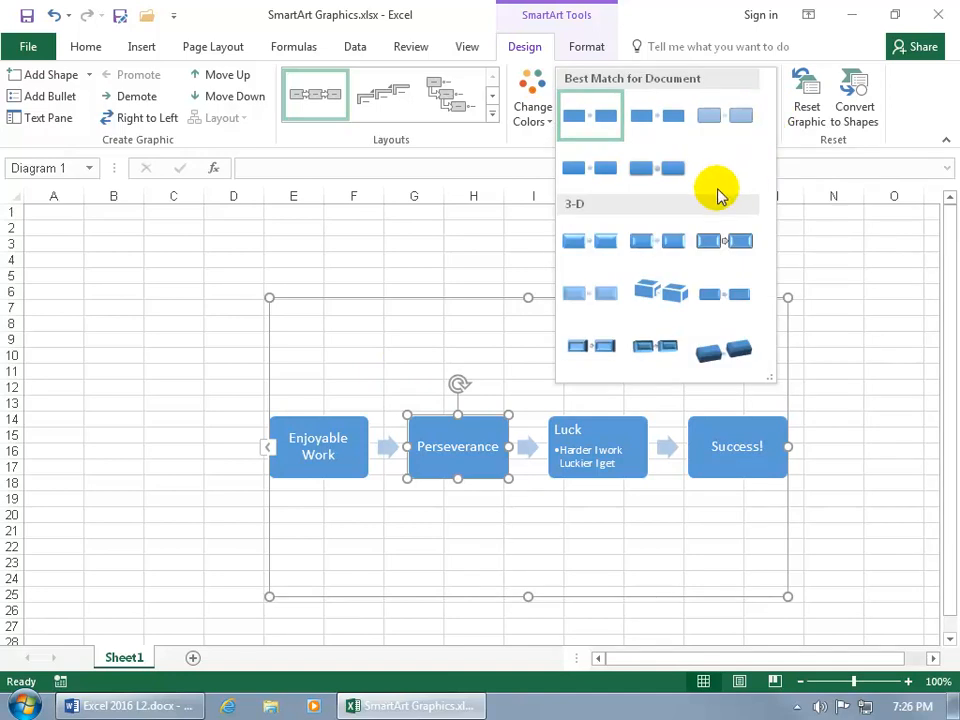
pyautogui.moveTo(590, 240)
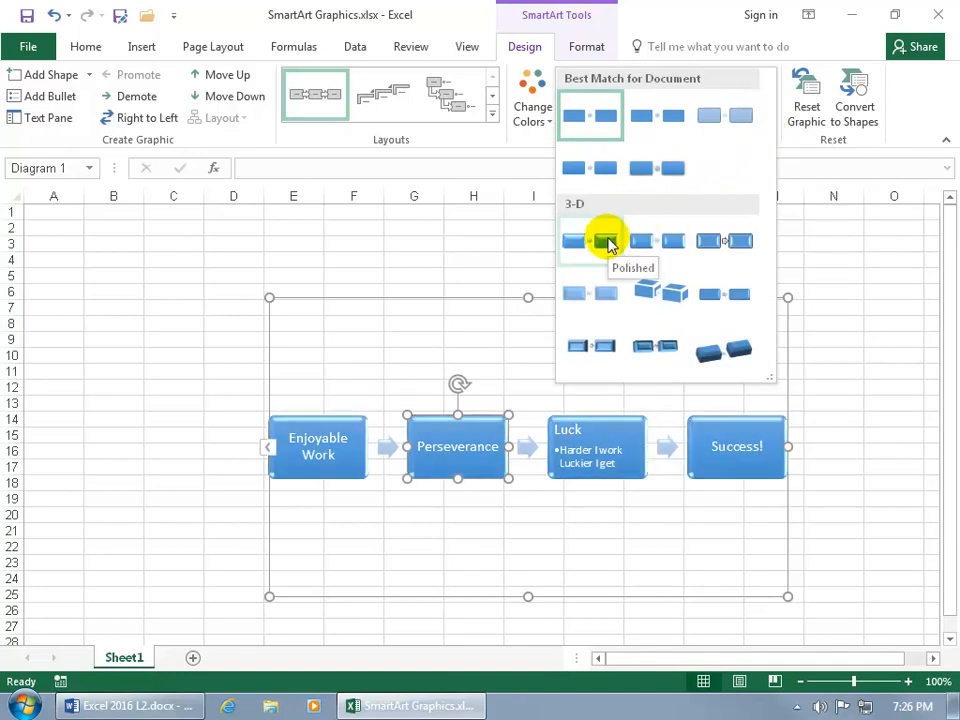
pyautogui.click(590, 241)
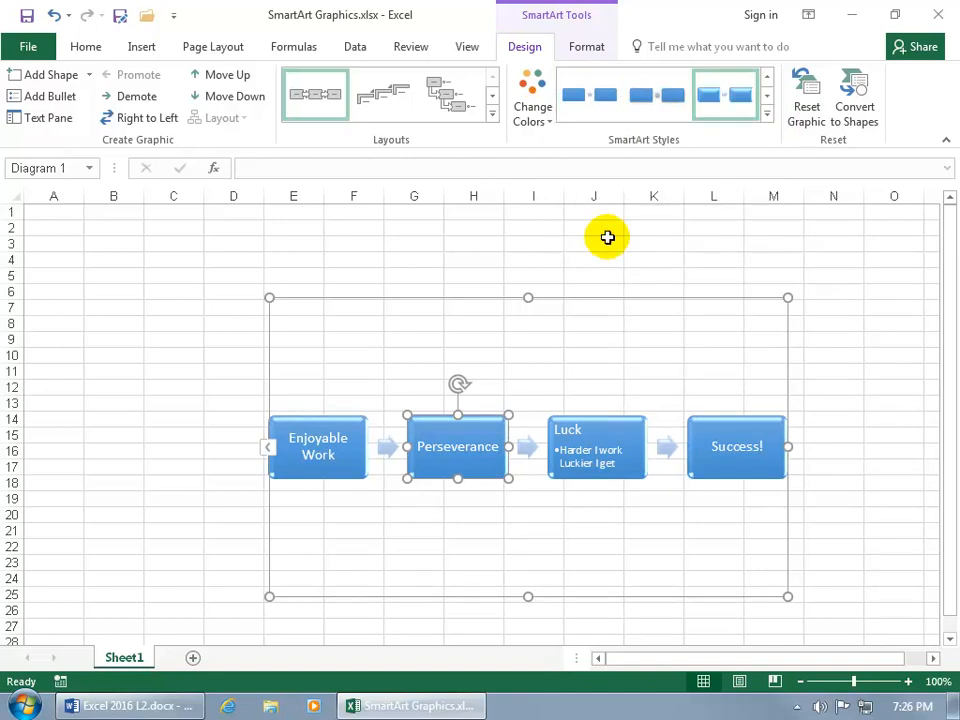
pyautogui.moveTo(532, 95)
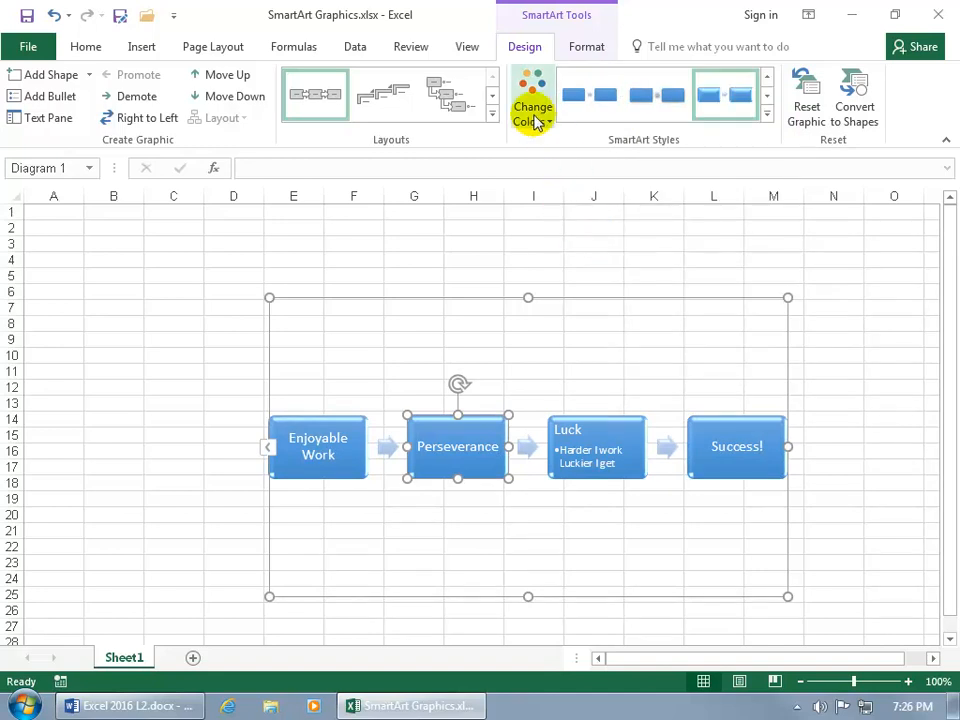
pyautogui.click(533, 100)
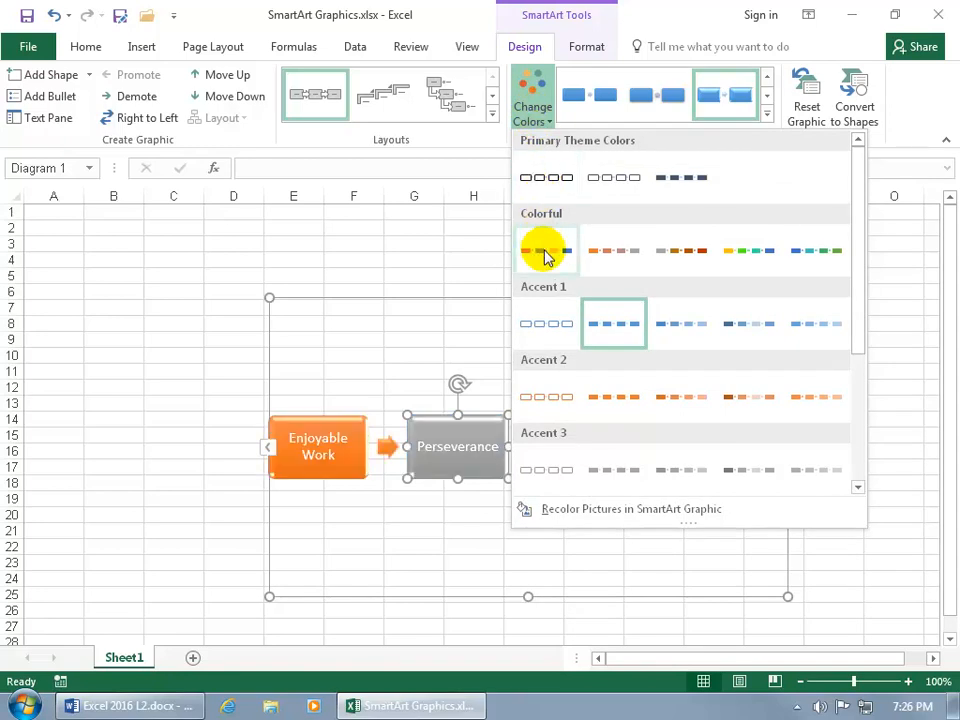
pyautogui.moveTo(545, 250)
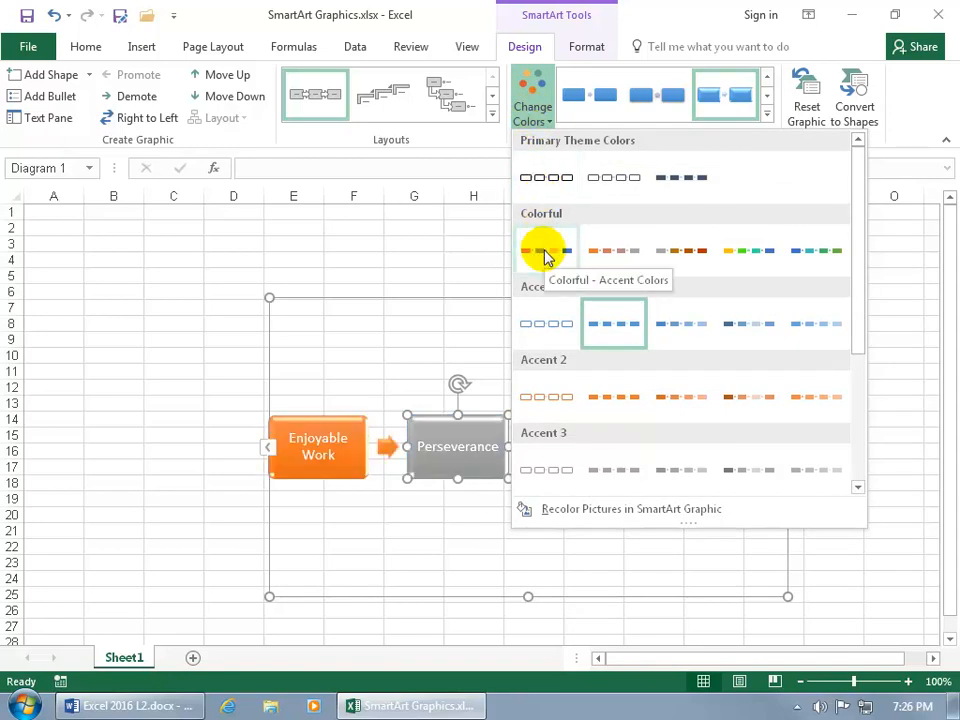
pyautogui.moveTo(600, 250)
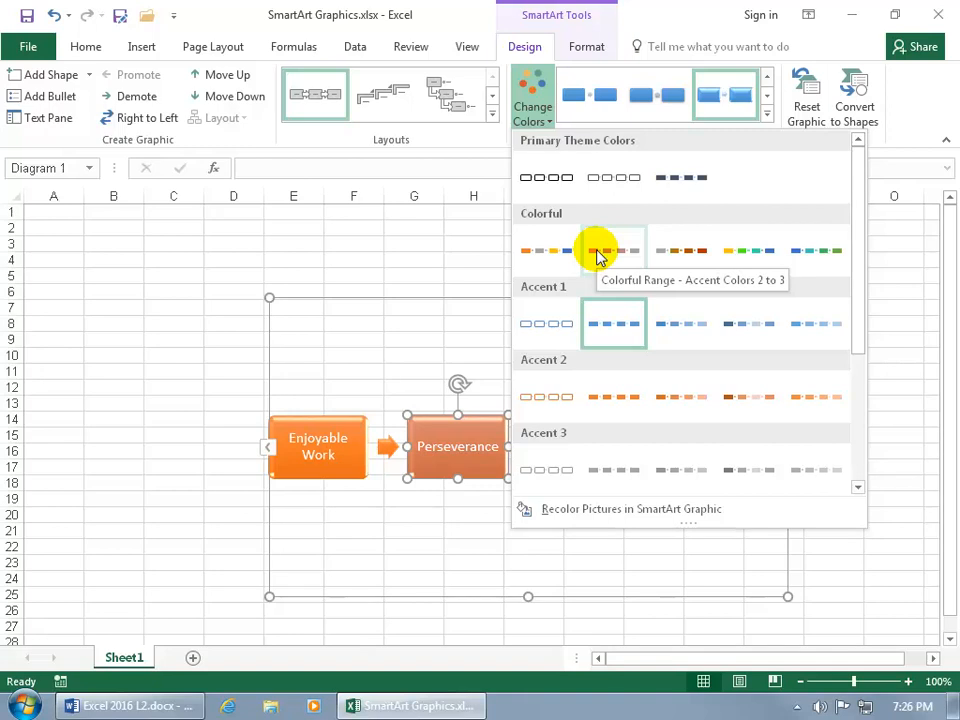
pyautogui.click(594, 250)
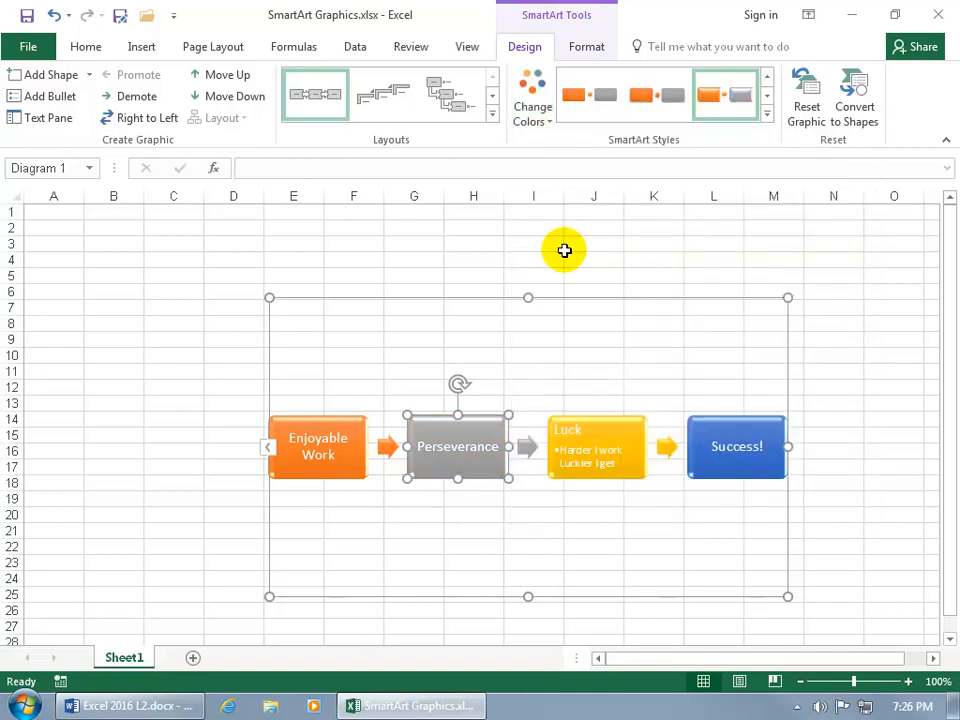
pyautogui.moveTo(457, 430)
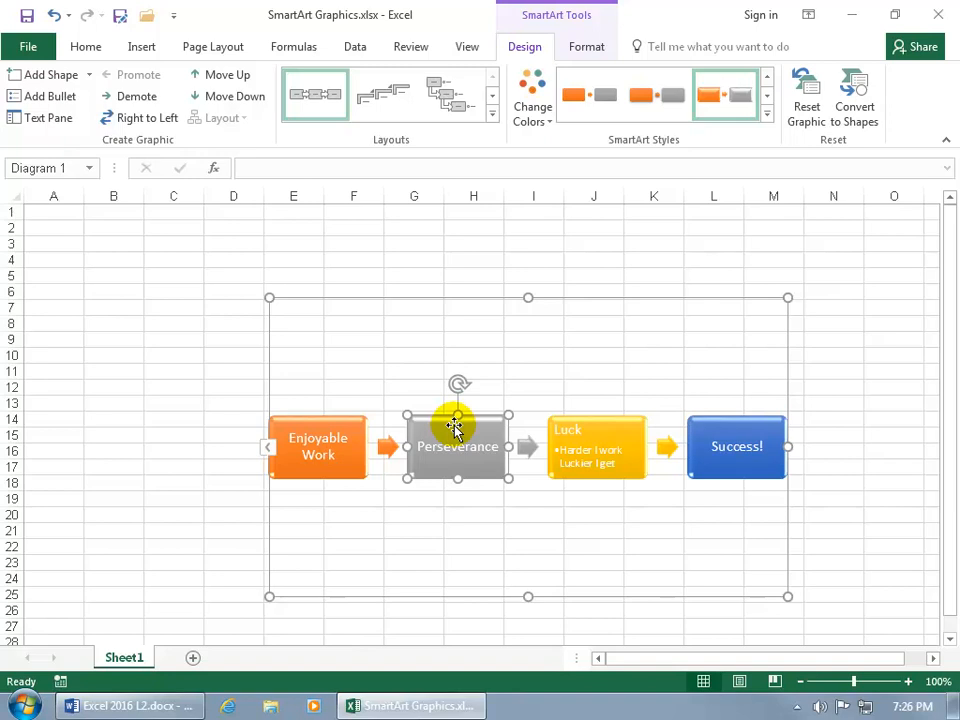
# Fill the Perseverance shape green and give it a blue glow effect
pyautogui.click(587, 46)
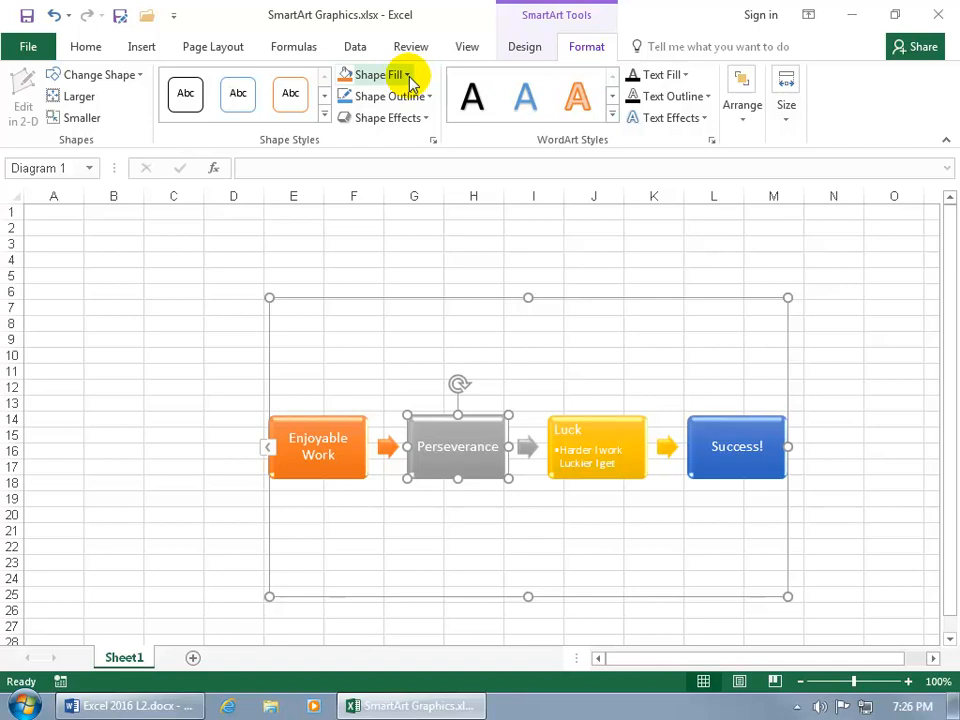
pyautogui.click(375, 74)
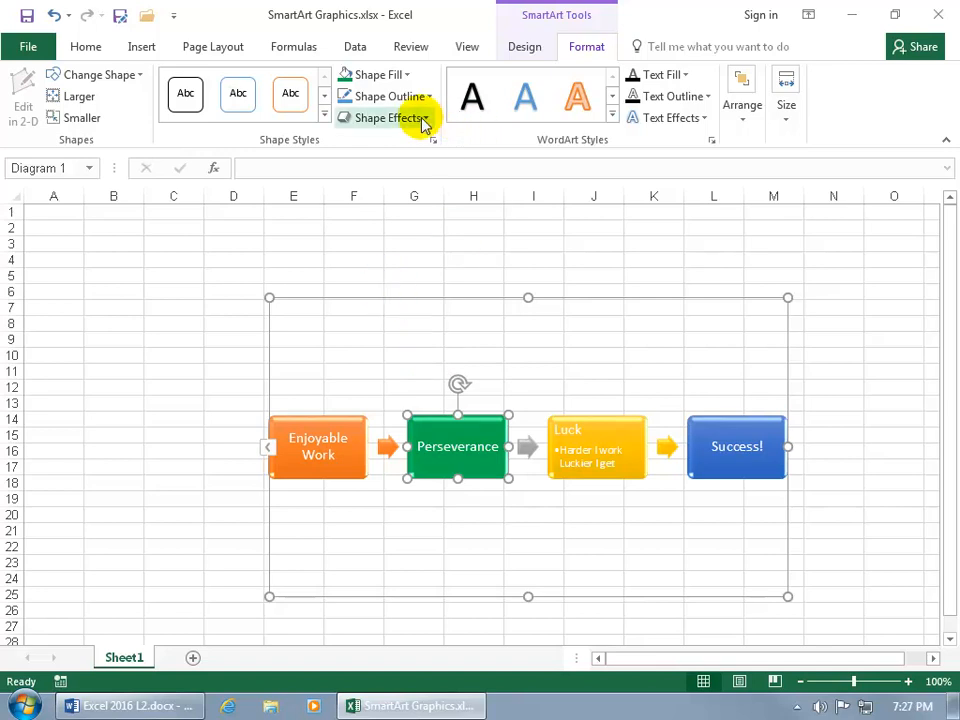
pyautogui.click(383, 118)
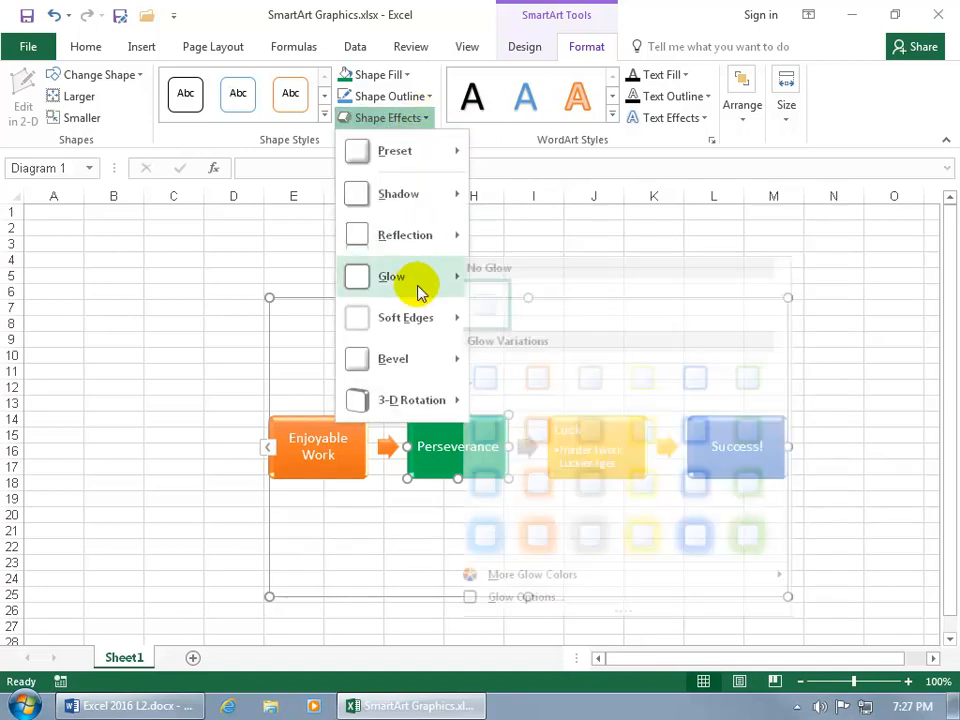
pyautogui.moveTo(391, 276)
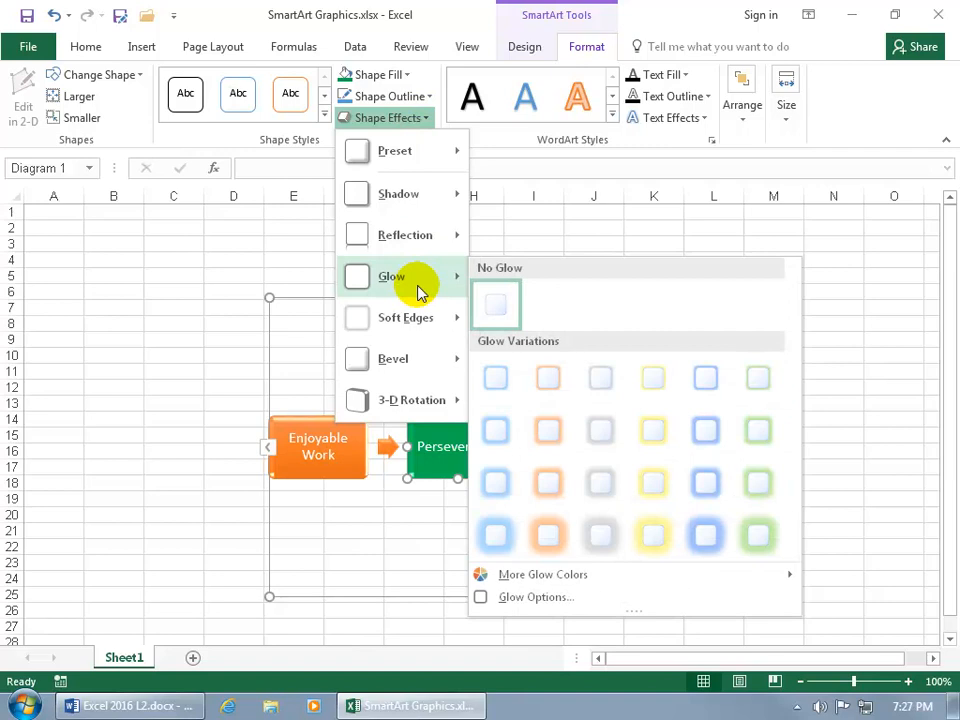
pyautogui.moveTo(507, 530)
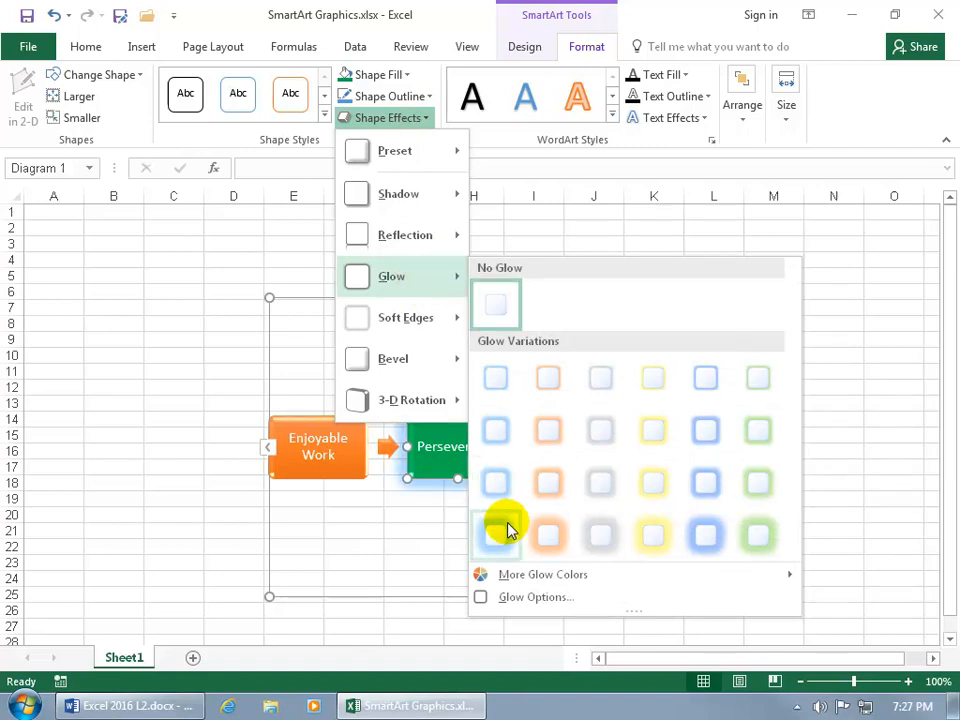
pyautogui.click(495, 534)
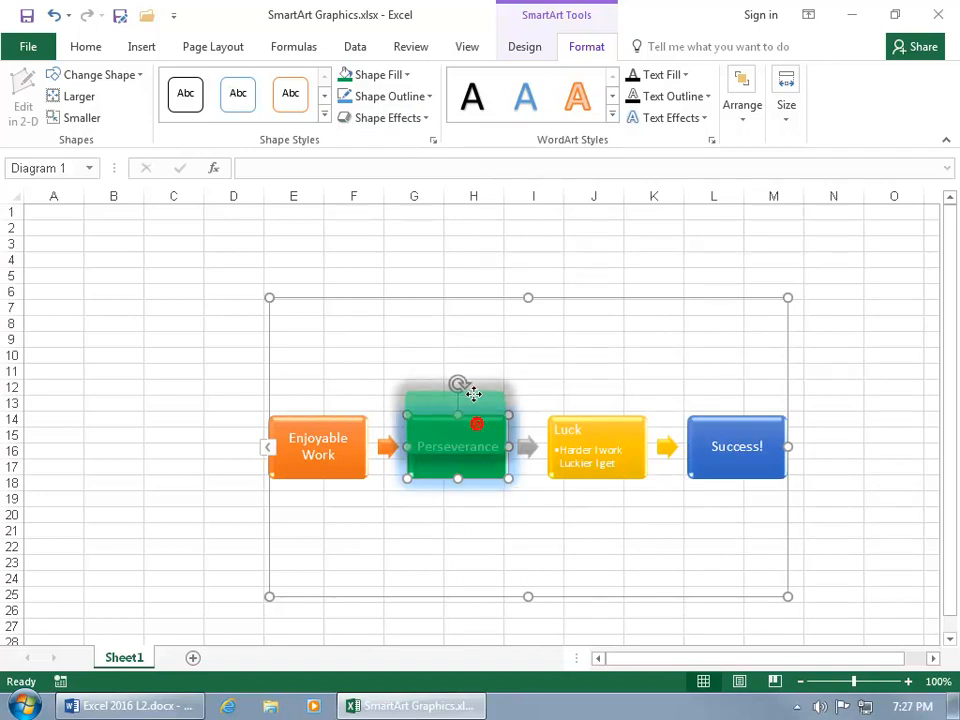
# Drag the Perseverance shape upward above the other steps
pyautogui.moveTo(457, 446); pyautogui.dragTo(454, 376)
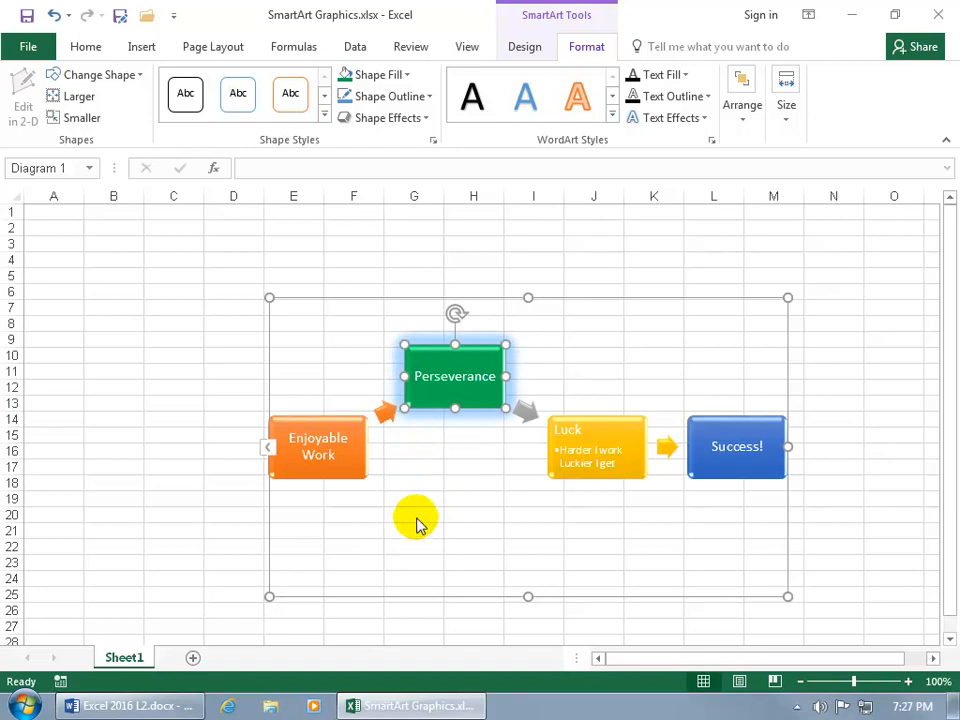
pyautogui.moveTo(408, 516)
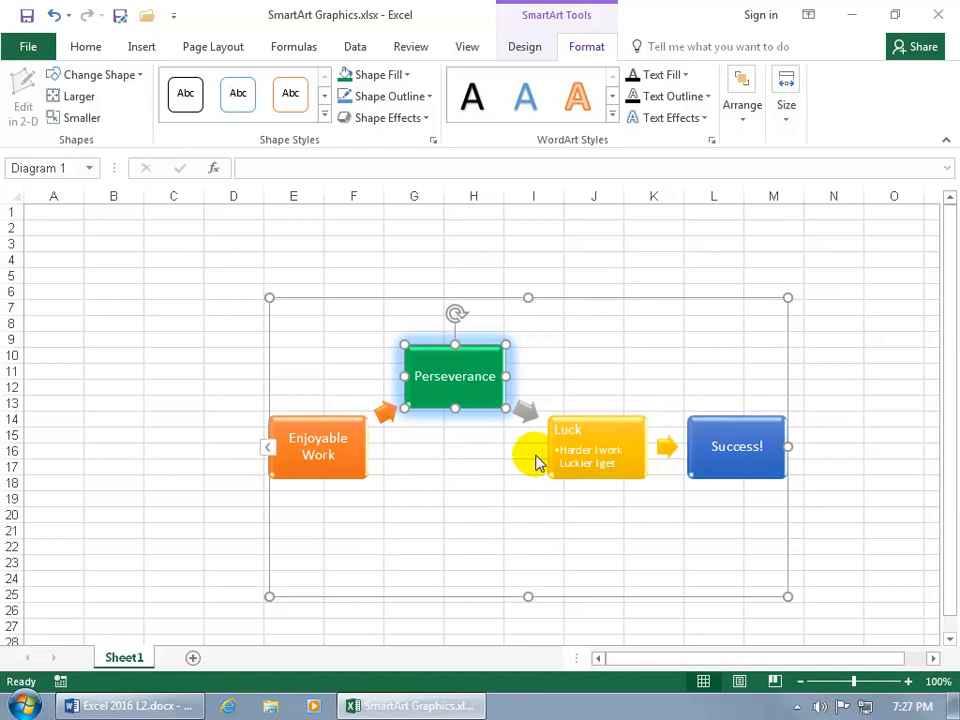
pyautogui.moveTo(483, 441)
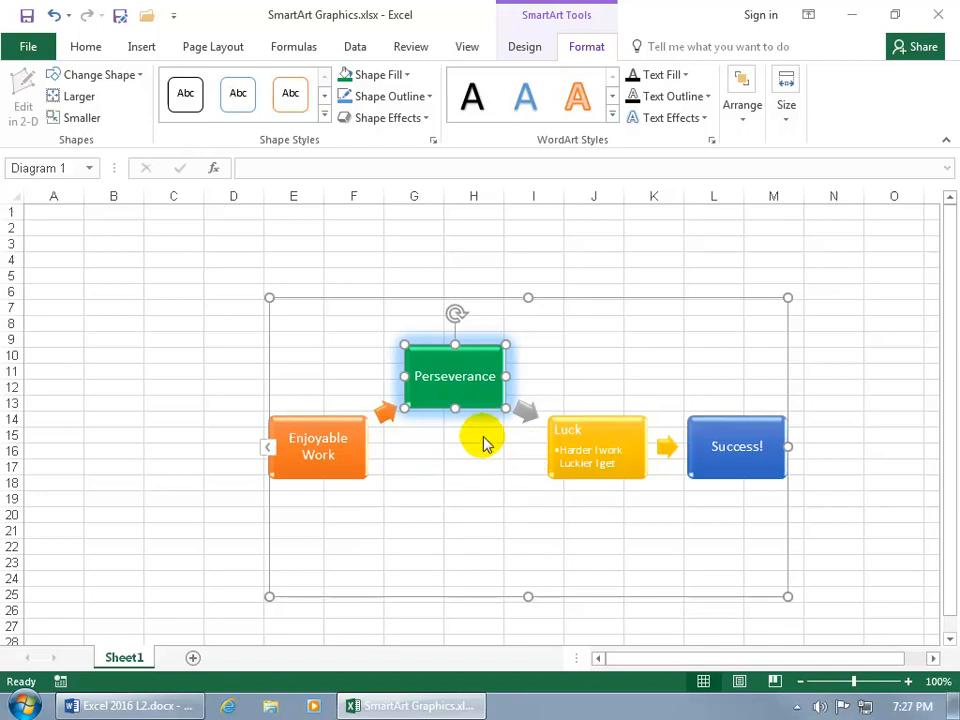
pyautogui.moveTo(467, 392)
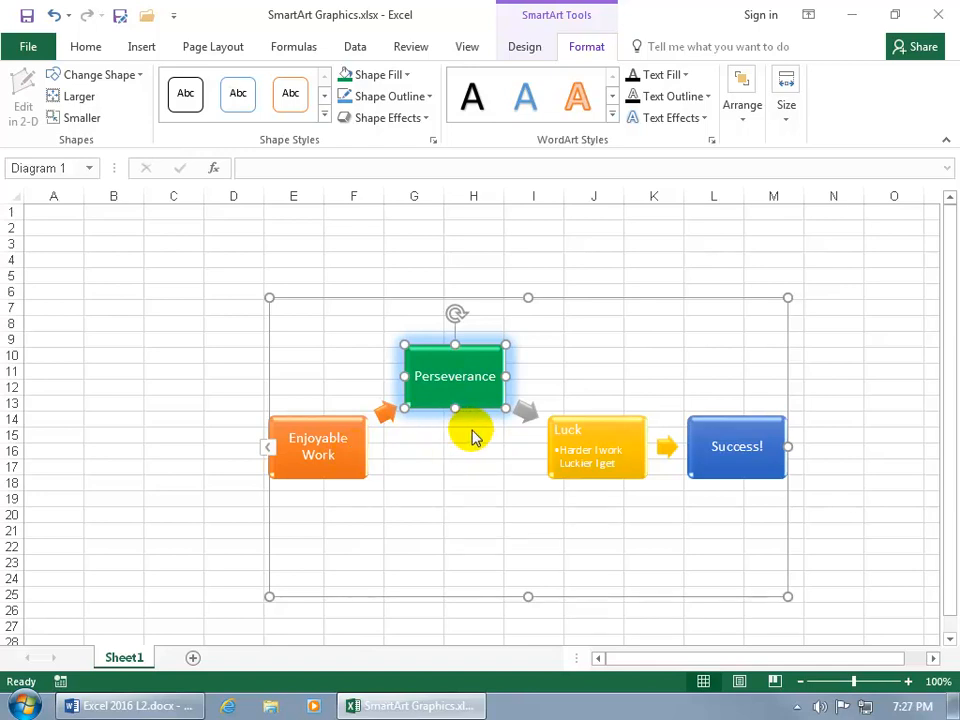
pyautogui.moveTo(700, 491)
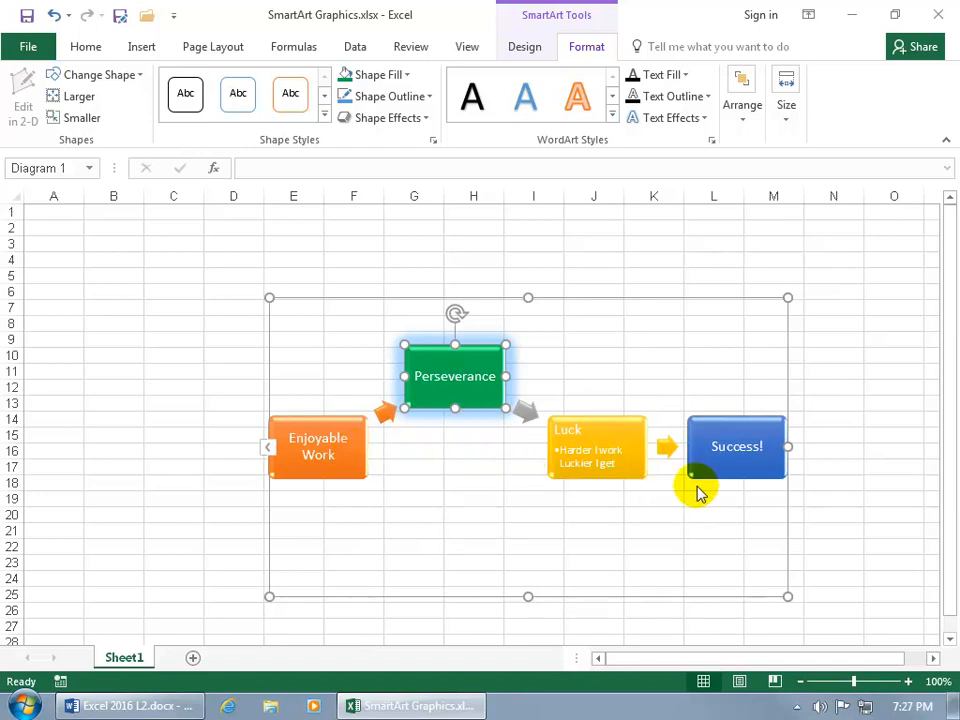